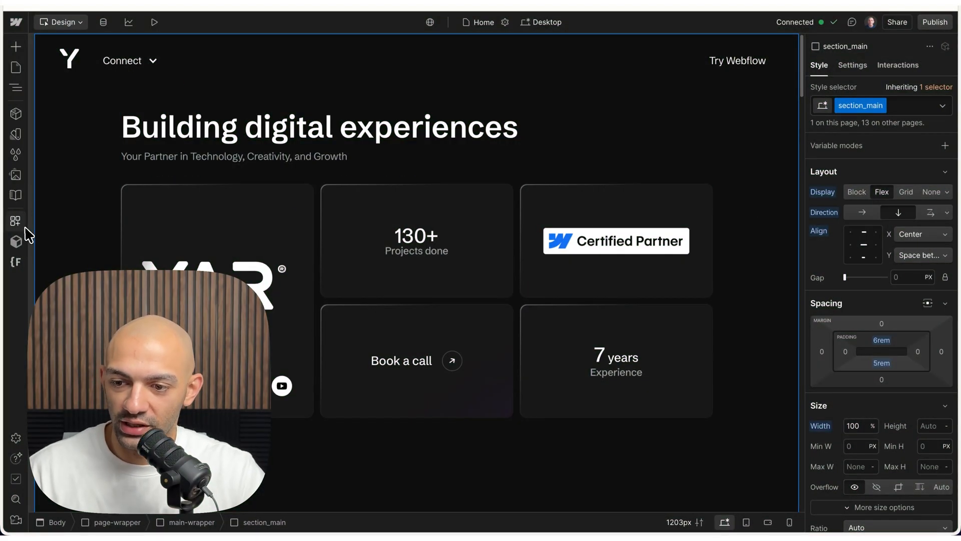
Show the Apps panel listing the project's connected apps.
left_click(15, 221)
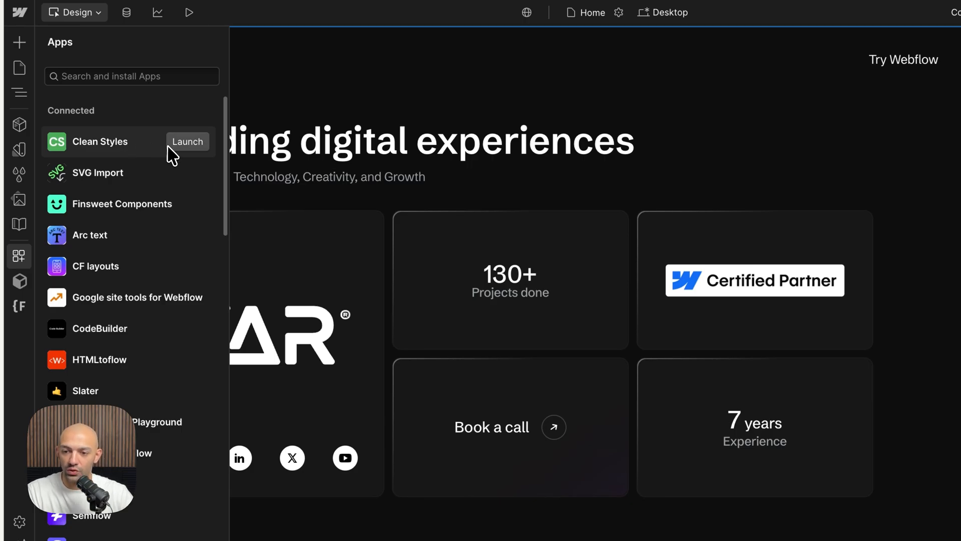
mouse_move(185, 149)
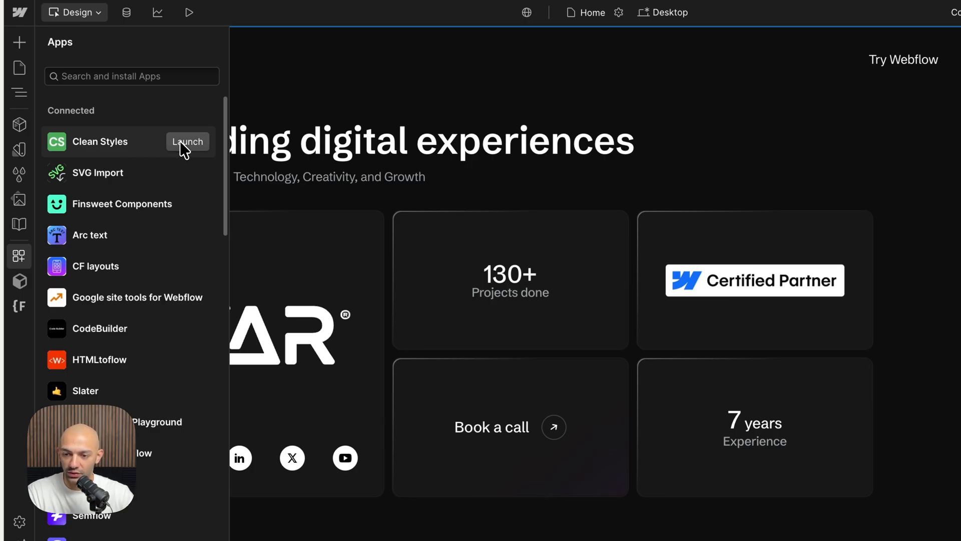
Launch Clean Styles to reach its dashboard of cleanup tools.
left_click(187, 142)
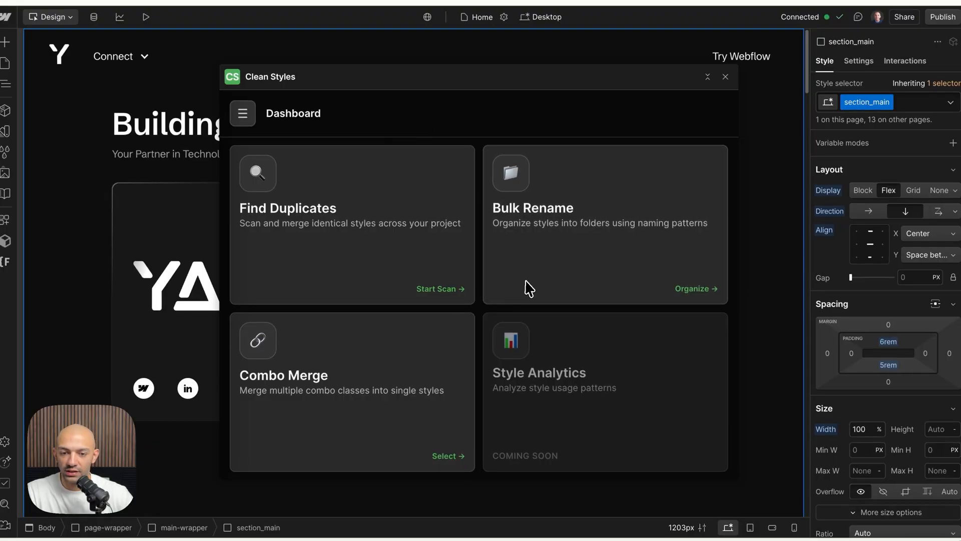
mouse_move(424, 343)
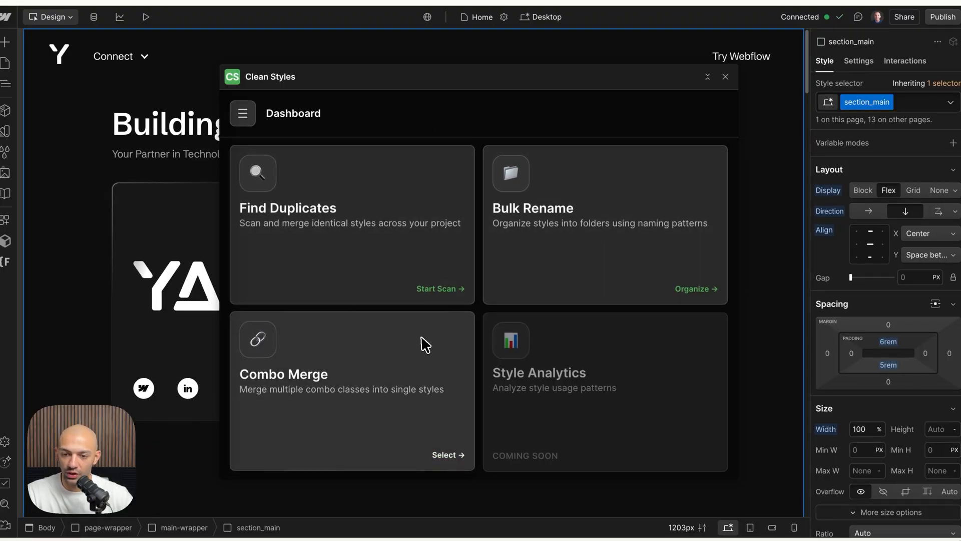
mouse_move(548, 422)
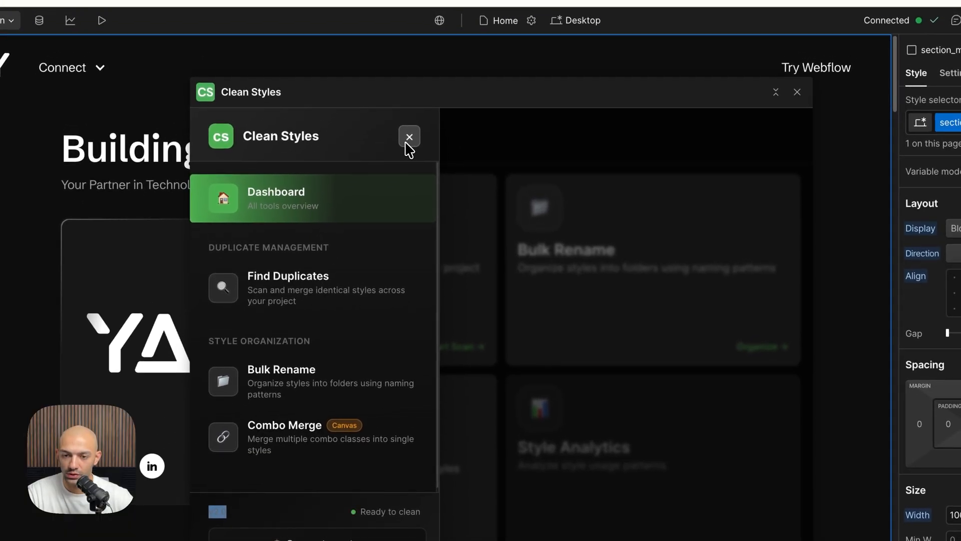
Go to the Find Duplicates tool with its Quick Scan and Deep Scan choices.
left_click(409, 137)
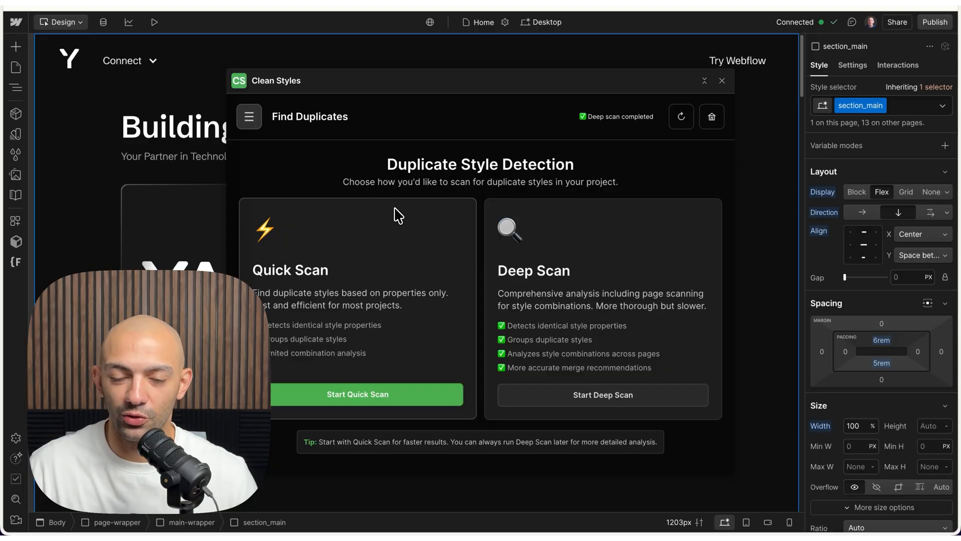
mouse_move(453, 358)
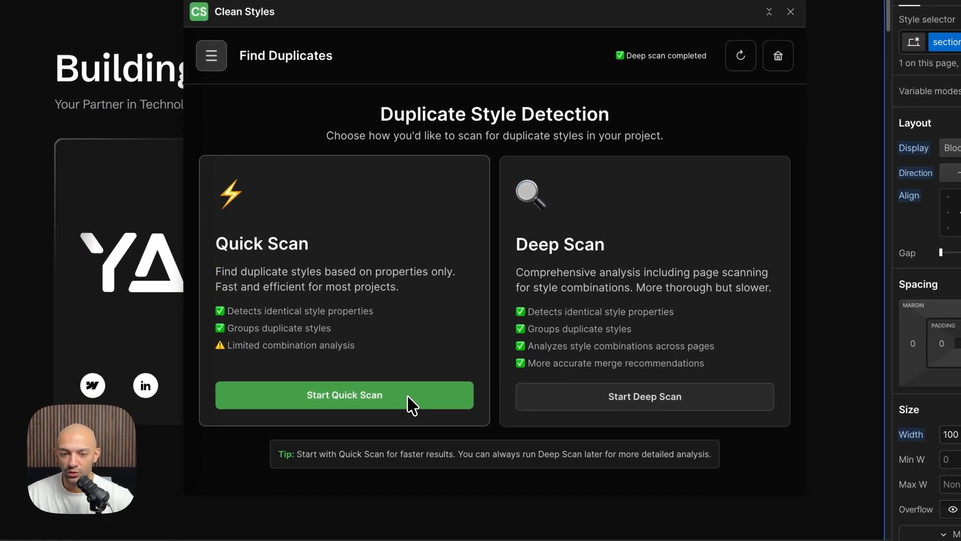
mouse_move(350, 262)
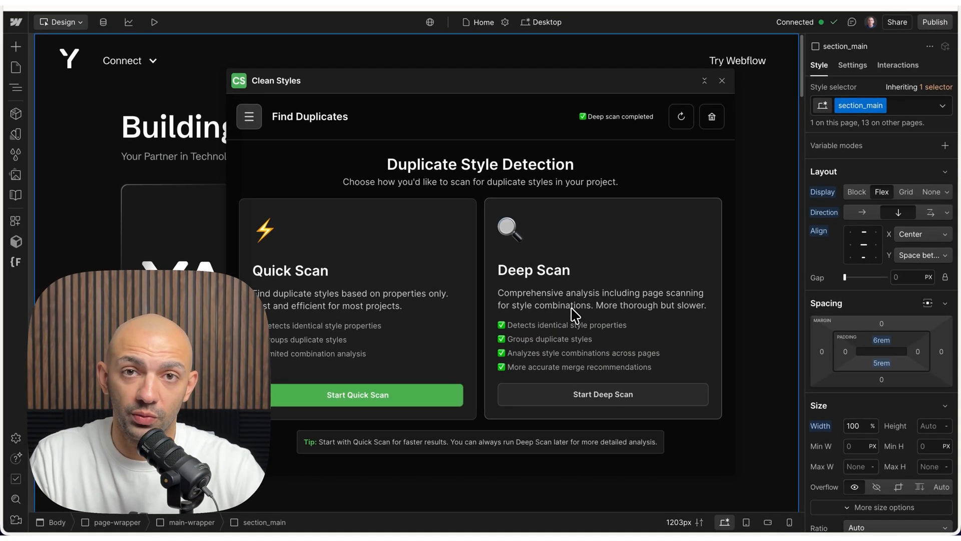
mouse_move(588, 318)
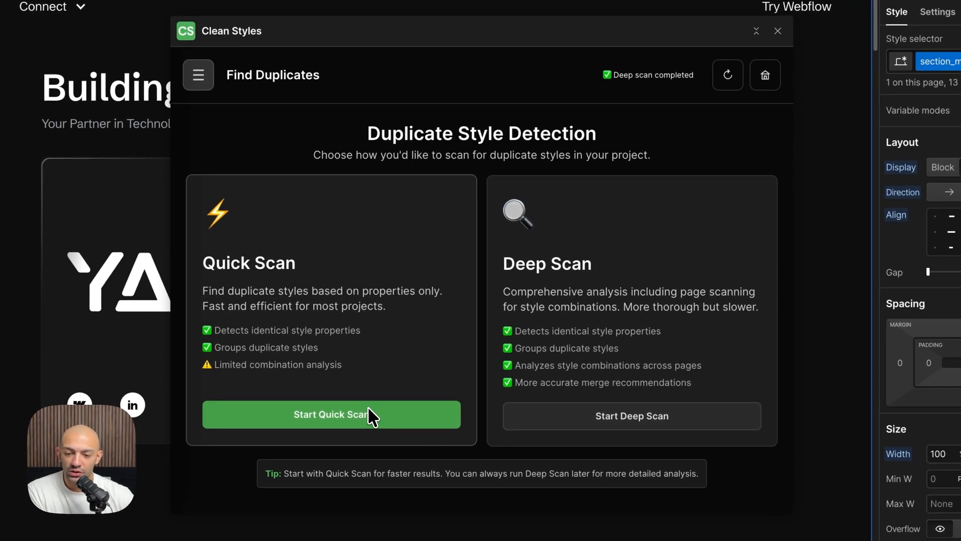
Run a Quick Scan for duplicate styles and review Group 3's four matching text styles.
left_click(331, 414)
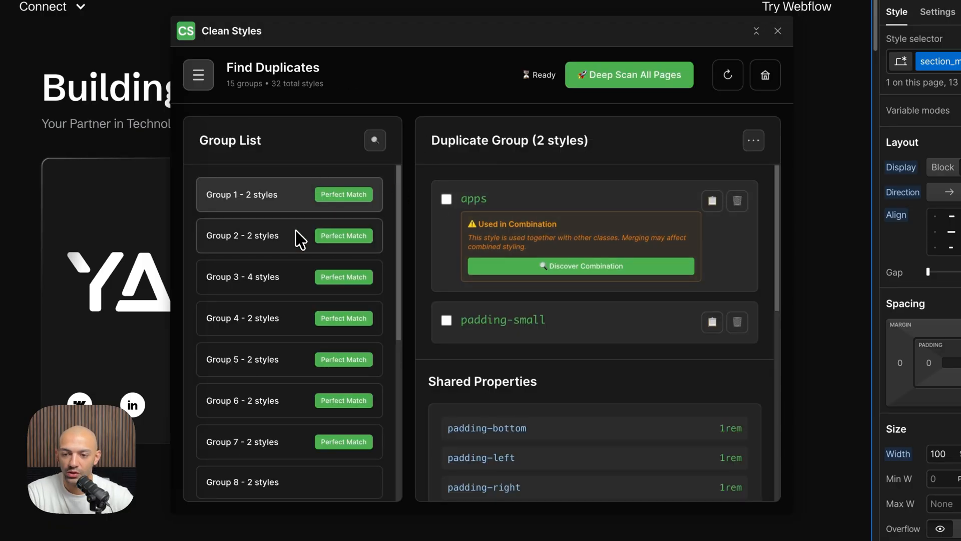
left_click(247, 277)
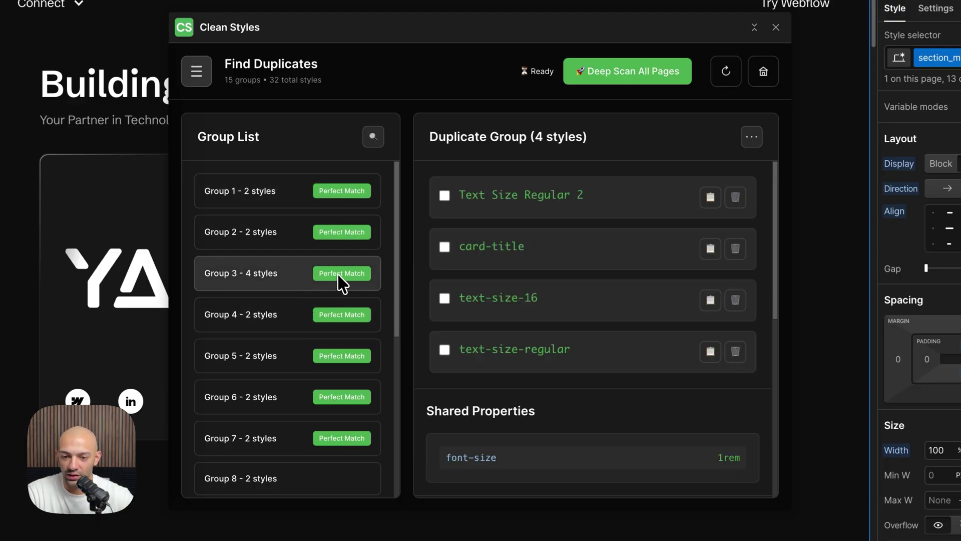
mouse_move(251, 285)
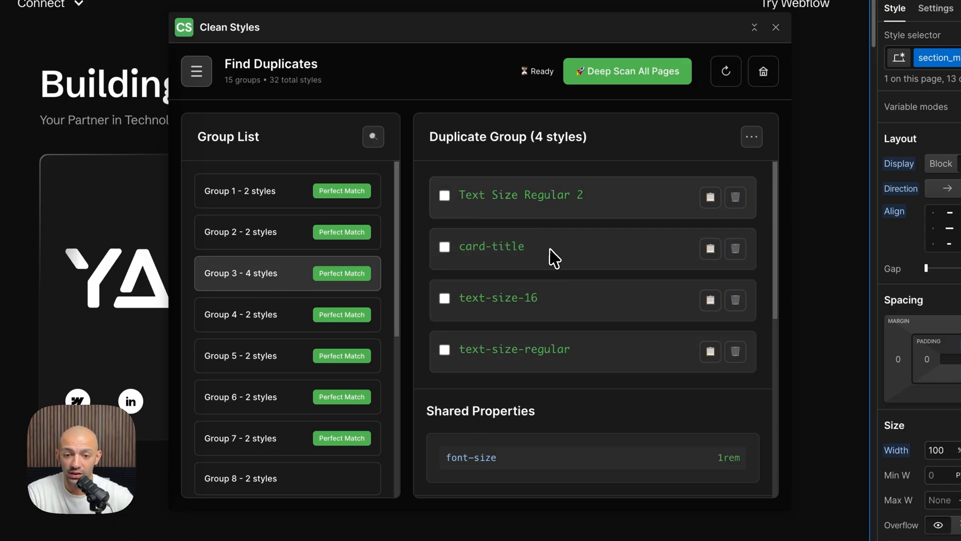
mouse_move(648, 371)
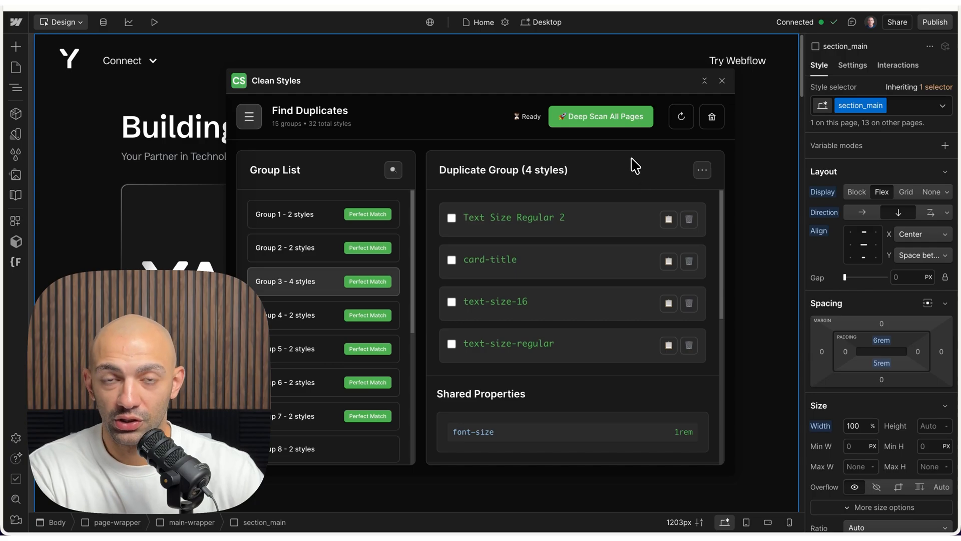
mouse_move(600, 199)
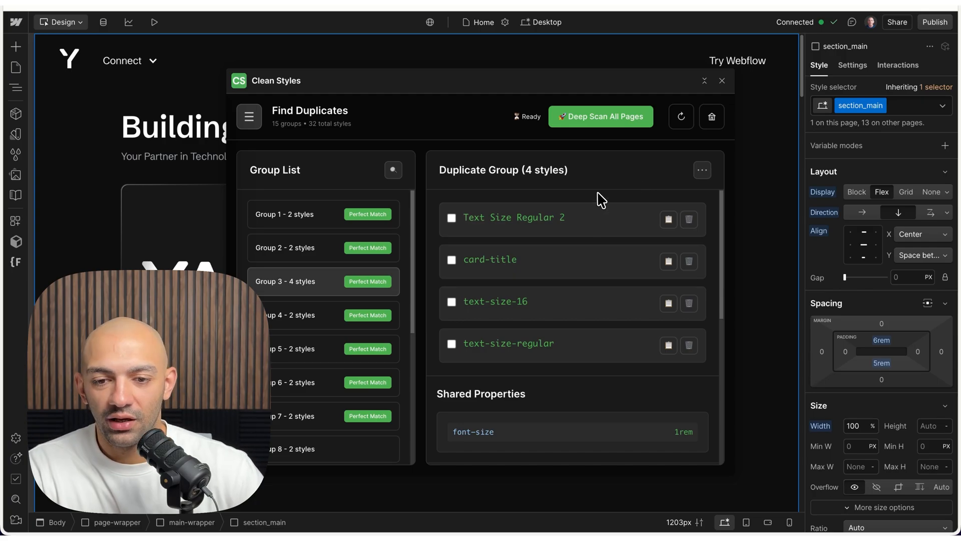
mouse_move(593, 202)
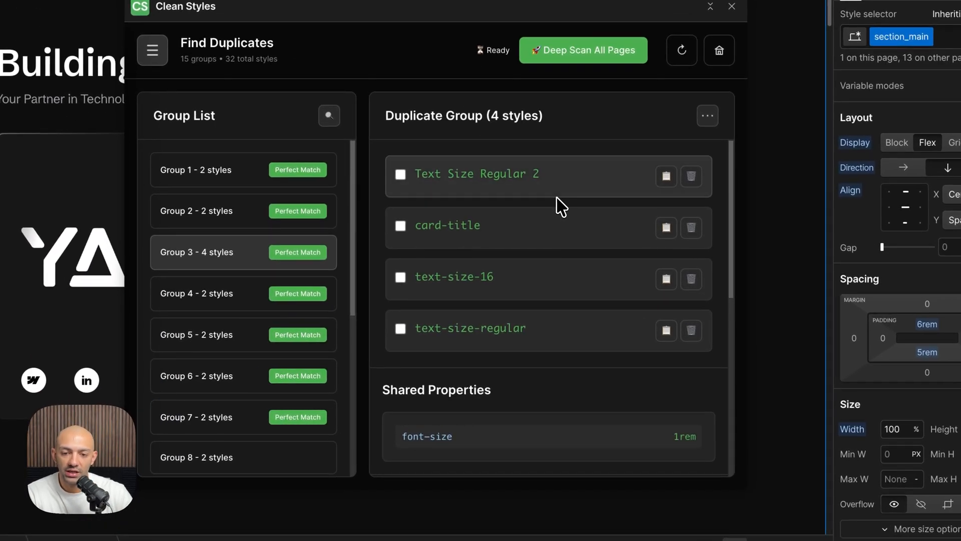
scroll("down", 3)
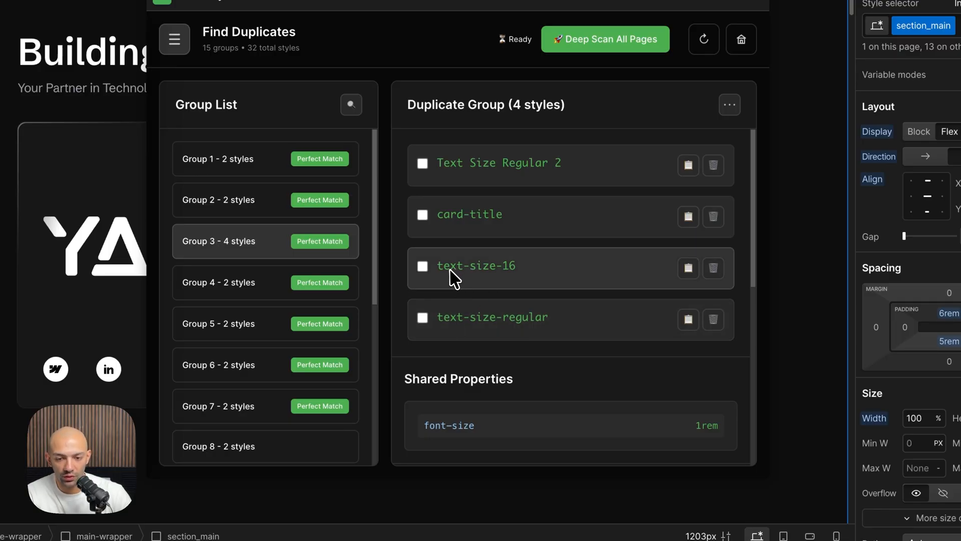
mouse_move(469, 282)
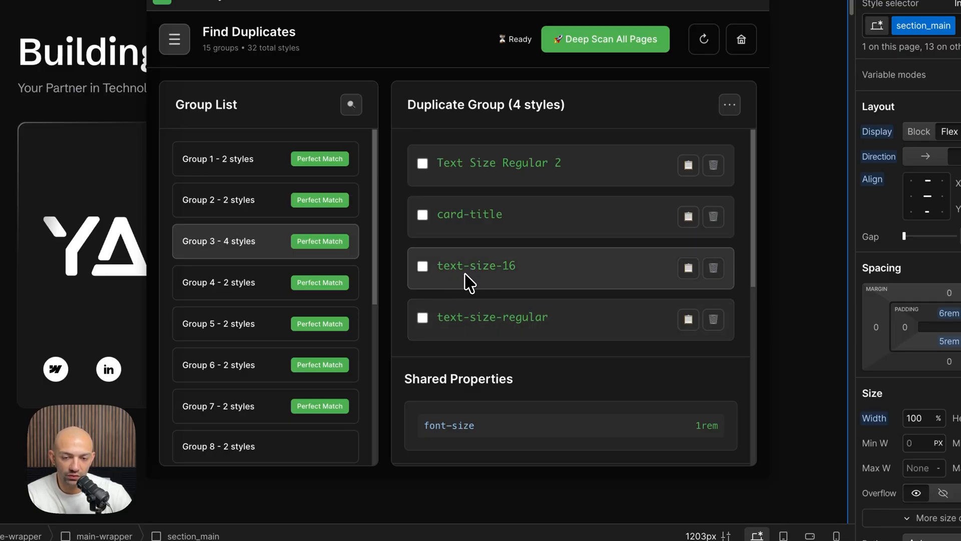
mouse_move(550, 250)
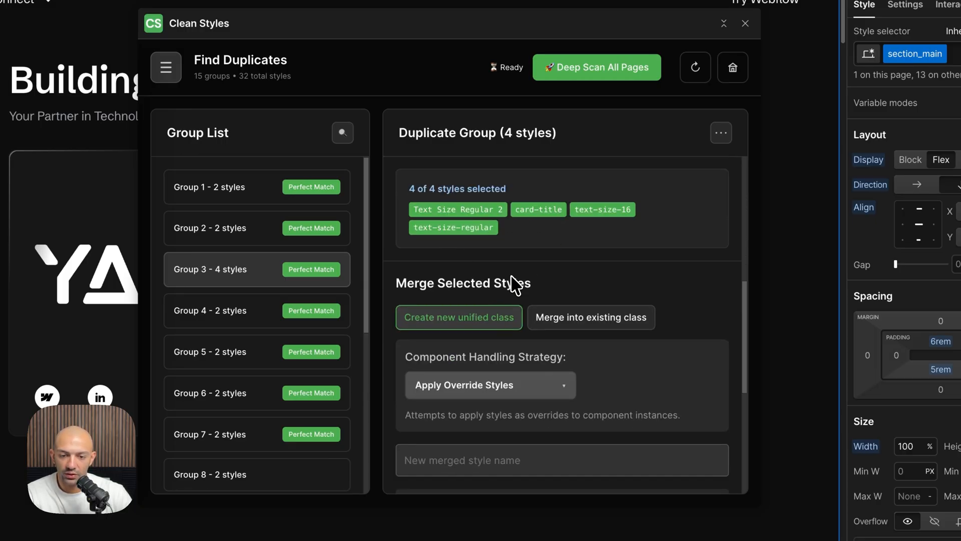
Choose merging into an existing class with the Apply Override Styles component strategy.
scroll("down", 3)
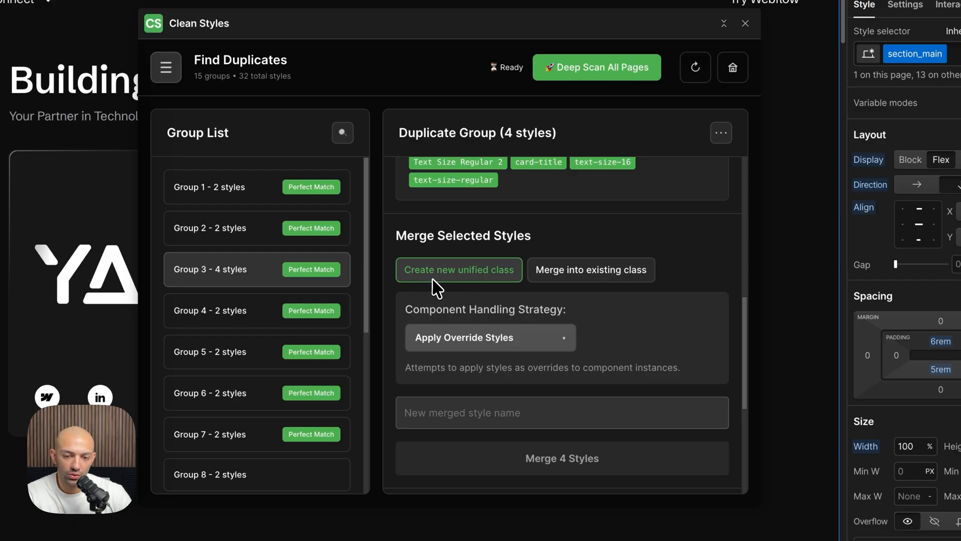
mouse_move(611, 277)
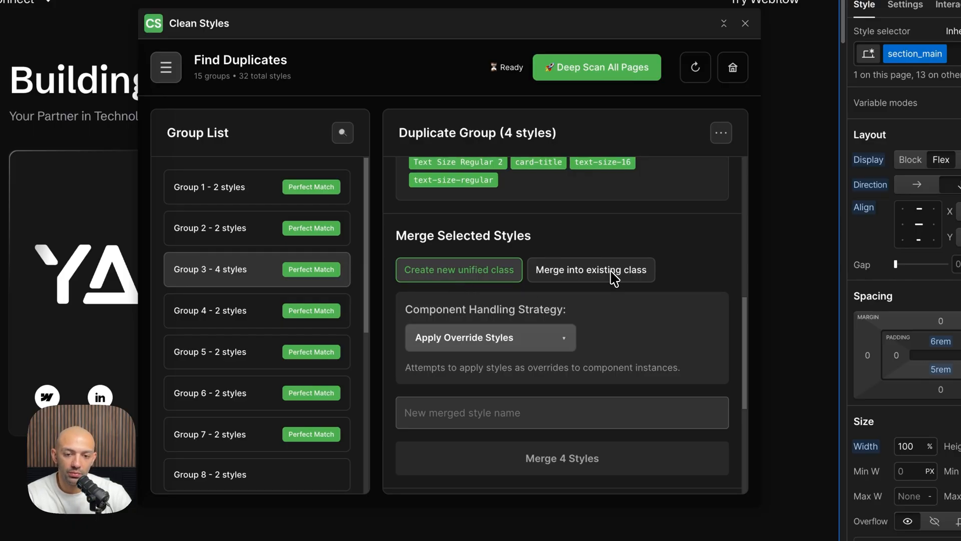
left_click(591, 270)
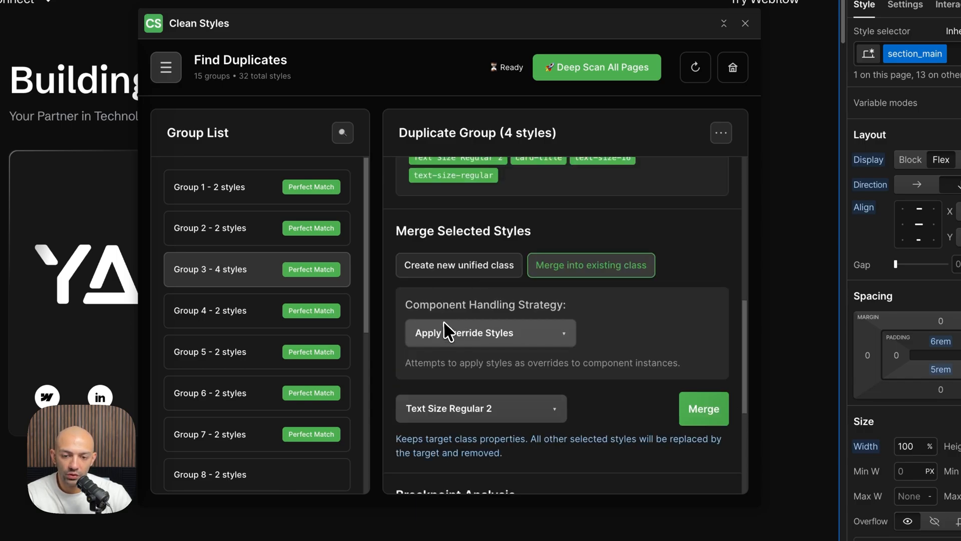
left_click(491, 332)
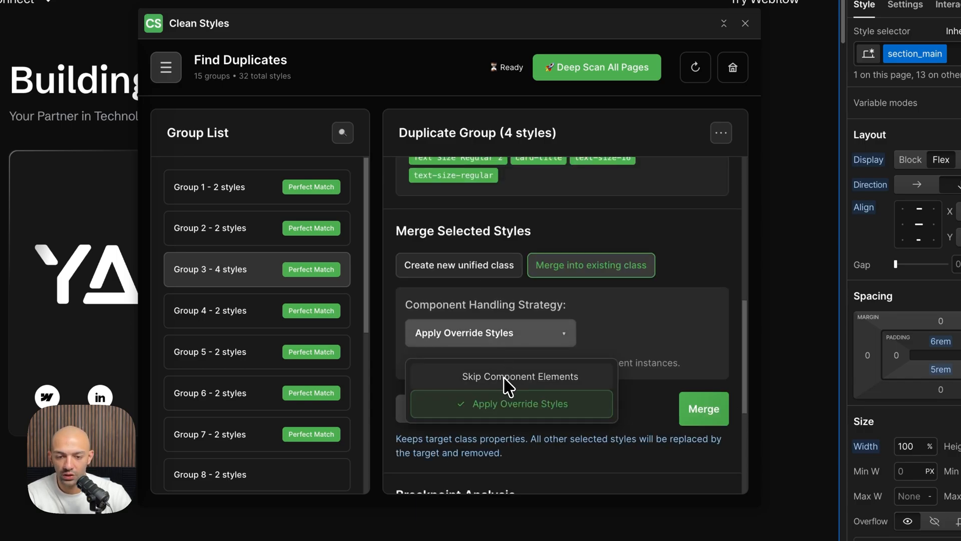
mouse_move(604, 319)
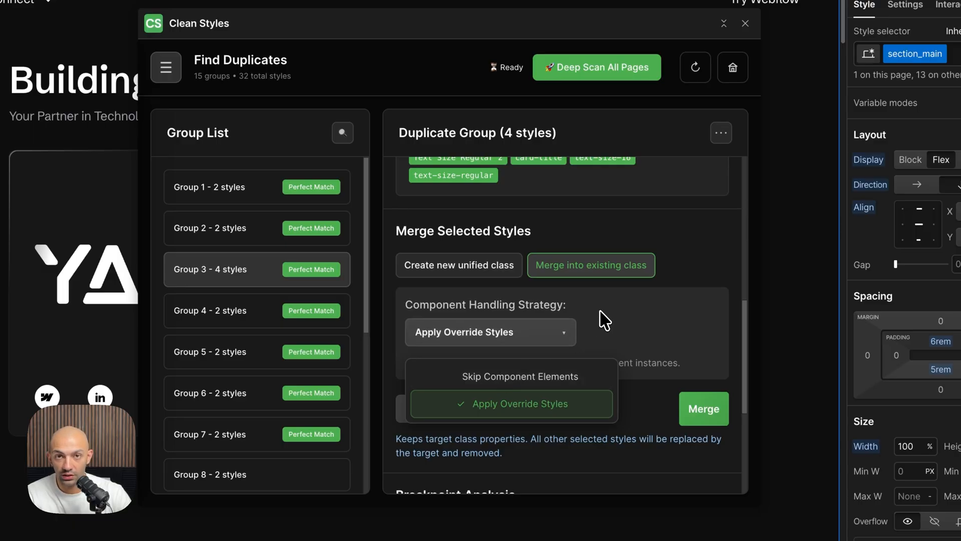
left_click(521, 403)
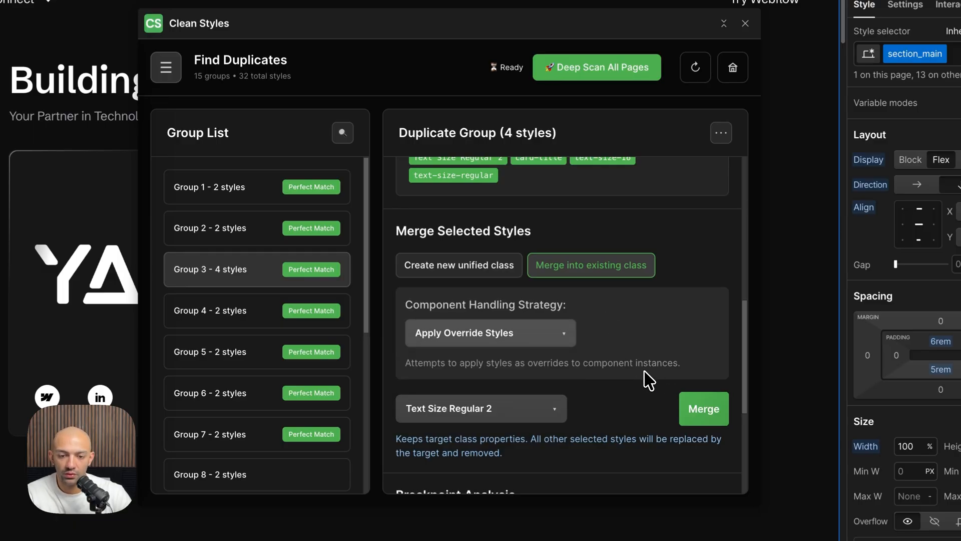
left_click(514, 333)
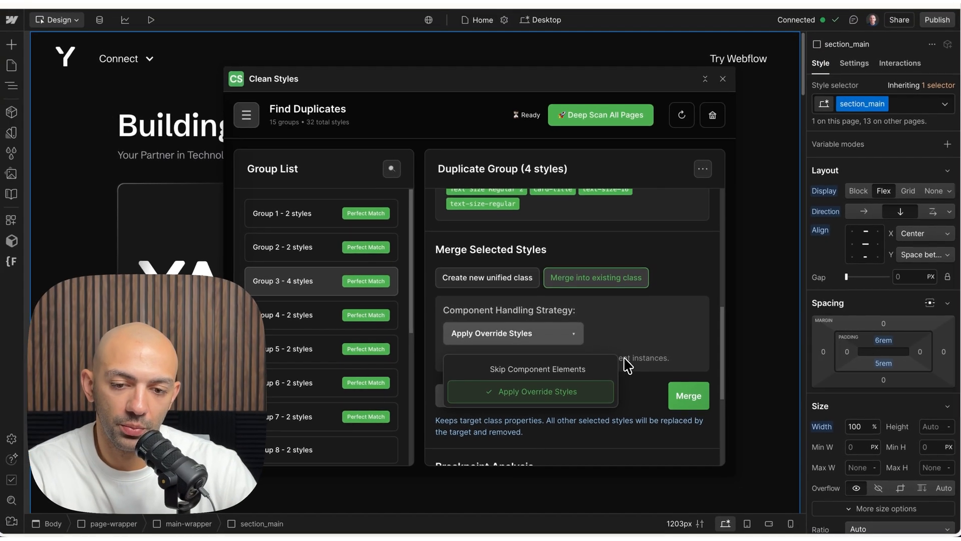
mouse_move(649, 375)
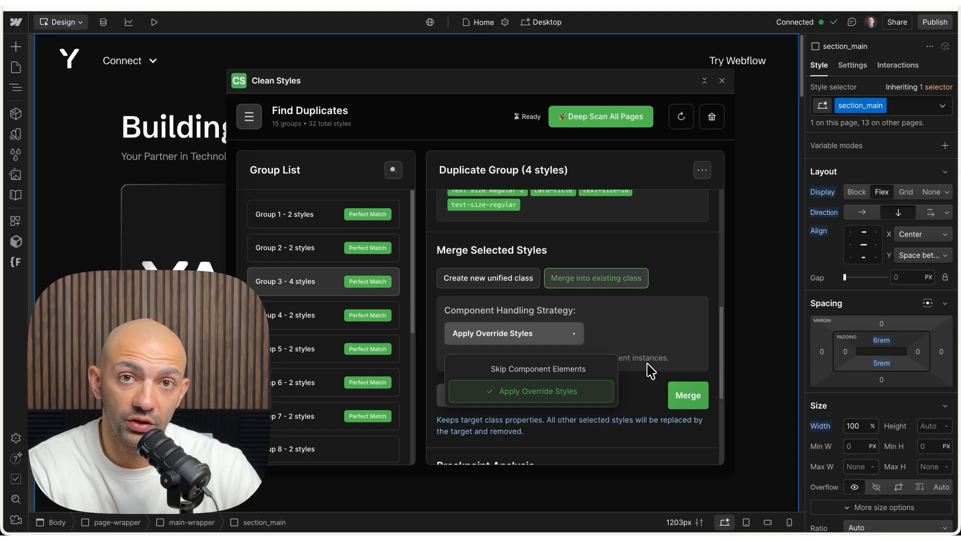
left_click(537, 391)
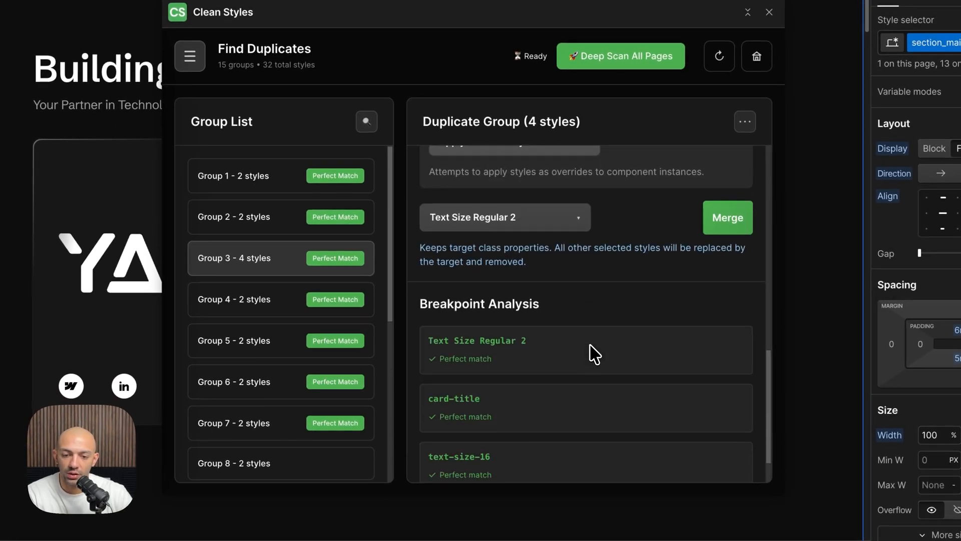
Select text-size-16 as the merge target class and request the merge.
left_click(505, 216)
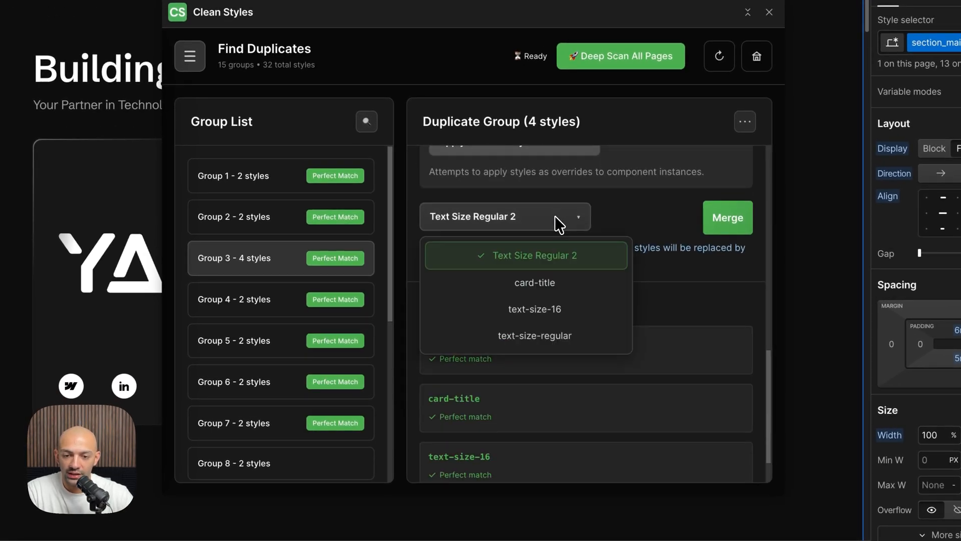
mouse_move(534, 316)
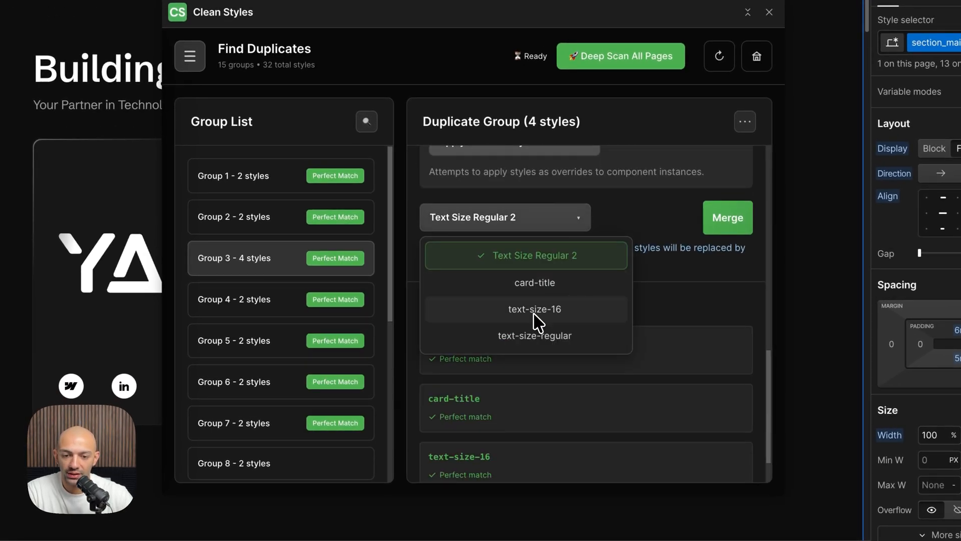
left_click(535, 308)
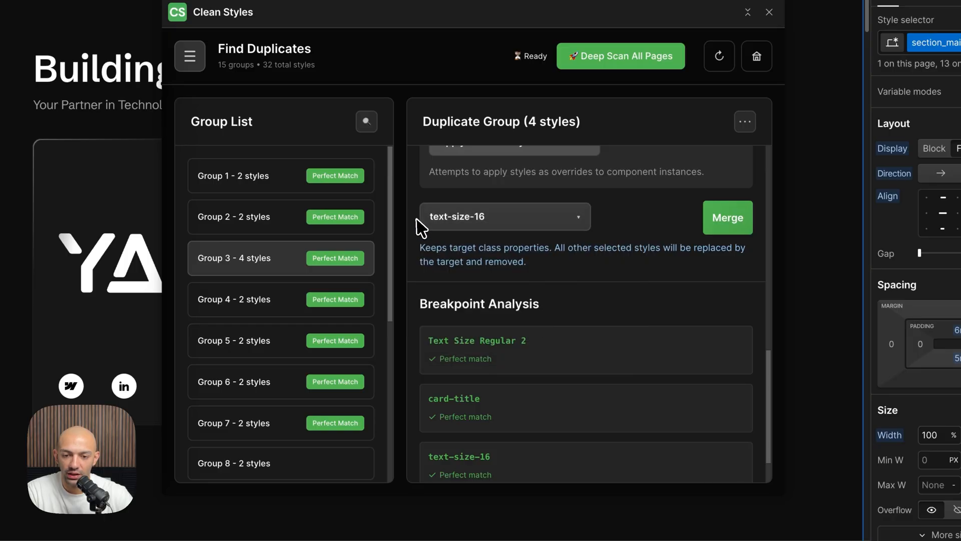
mouse_move(525, 233)
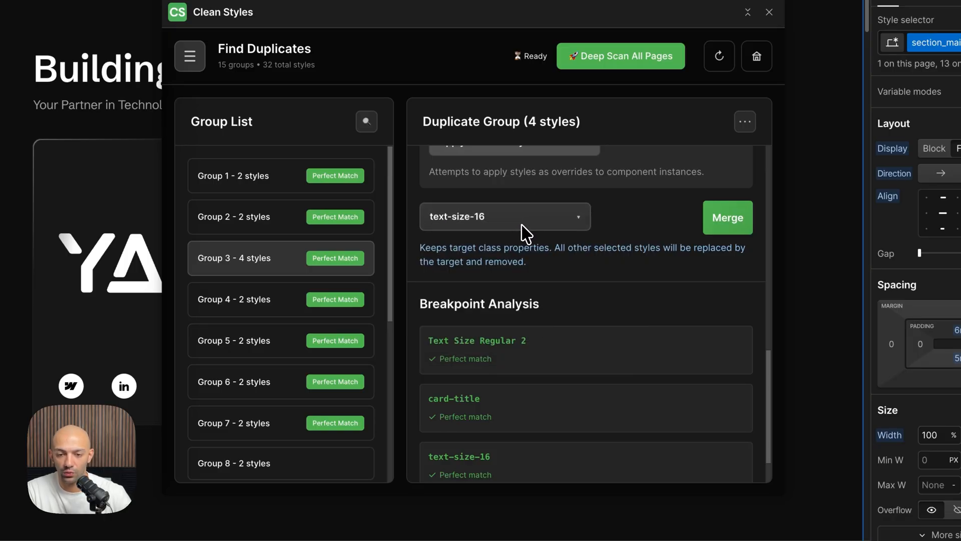
mouse_move(619, 232)
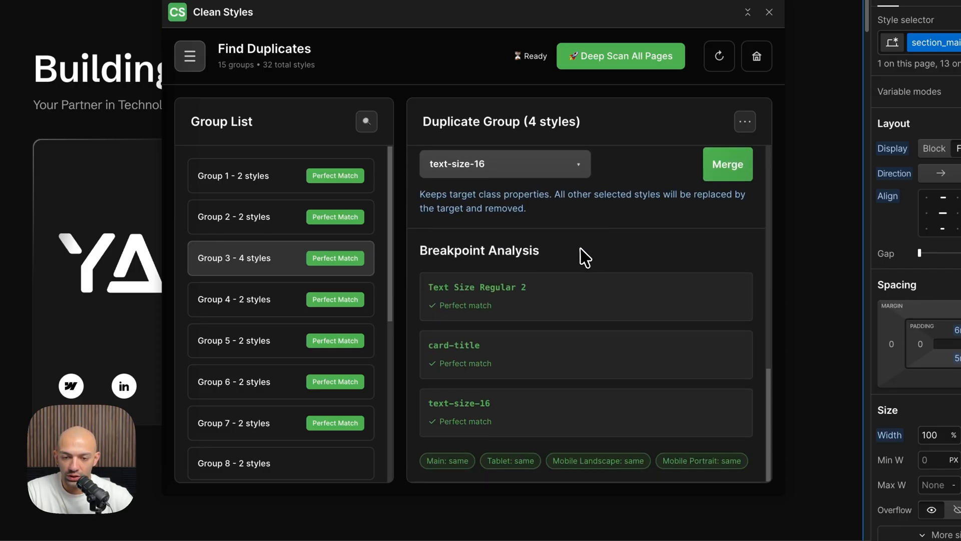
mouse_move(533, 260)
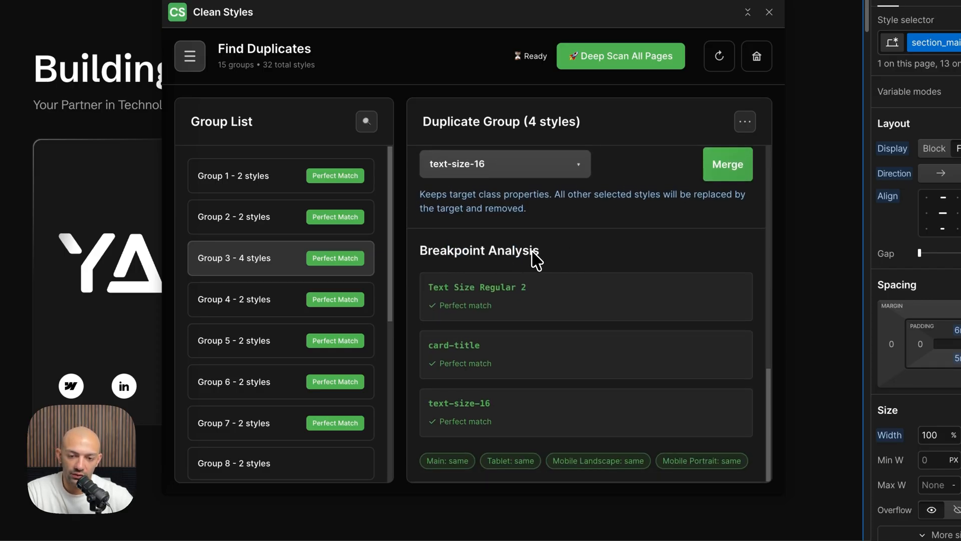
mouse_move(464, 322)
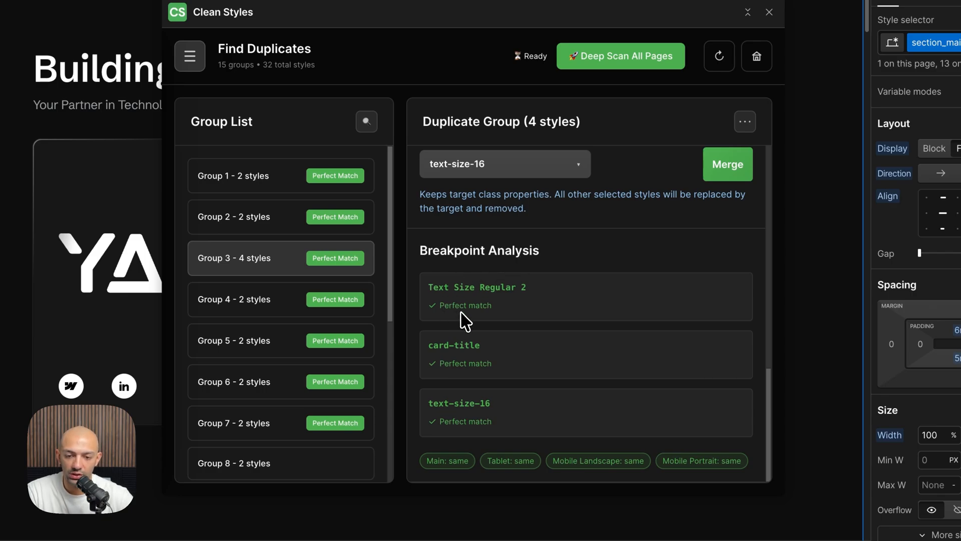
mouse_move(486, 443)
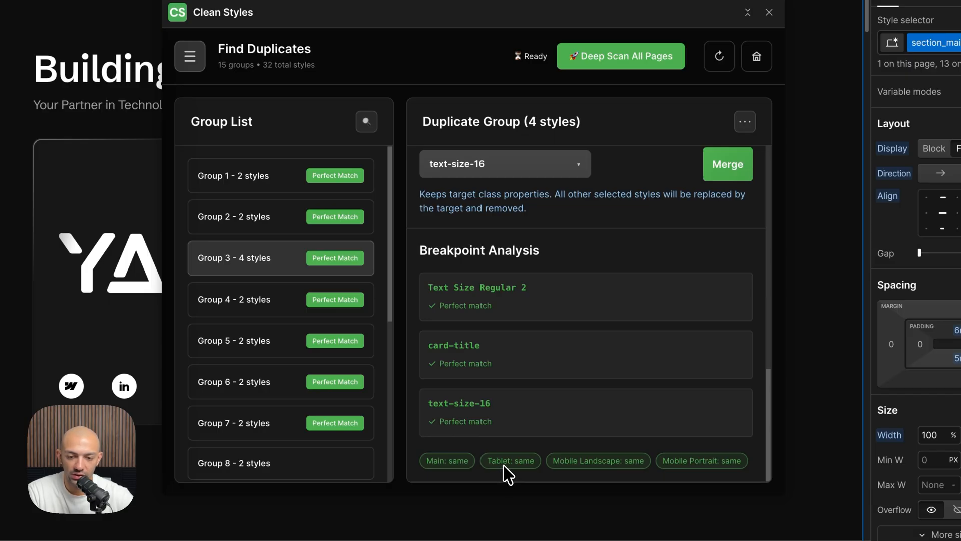
mouse_move(711, 481)
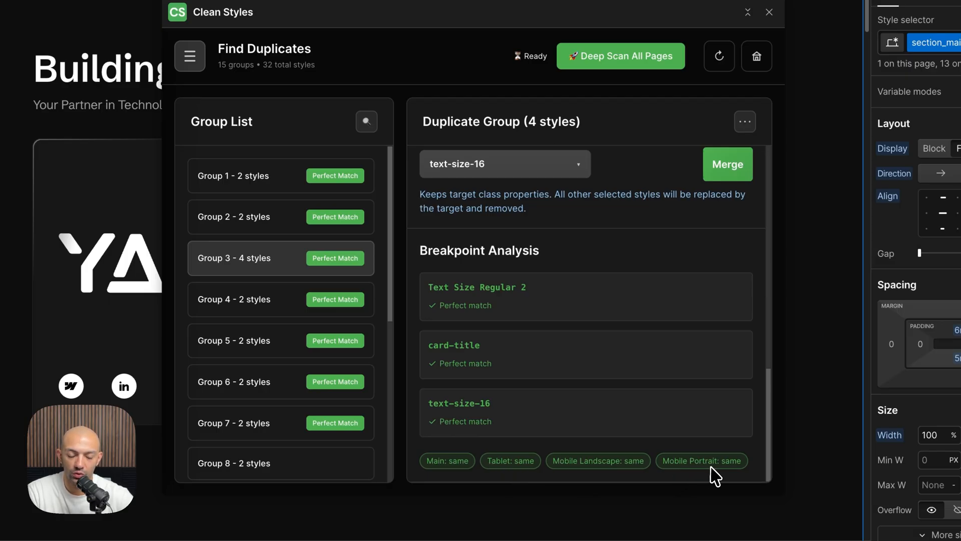
mouse_move(521, 345)
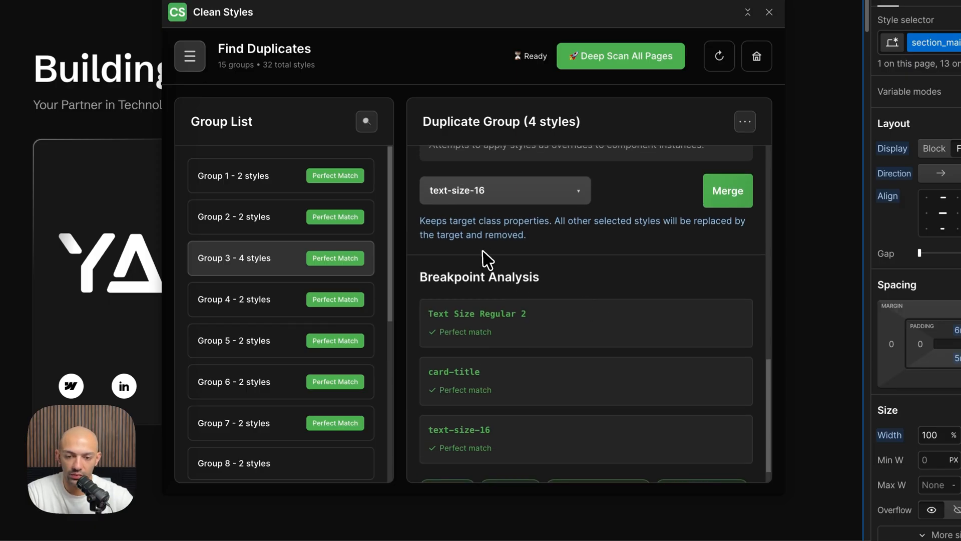
mouse_move(325, 272)
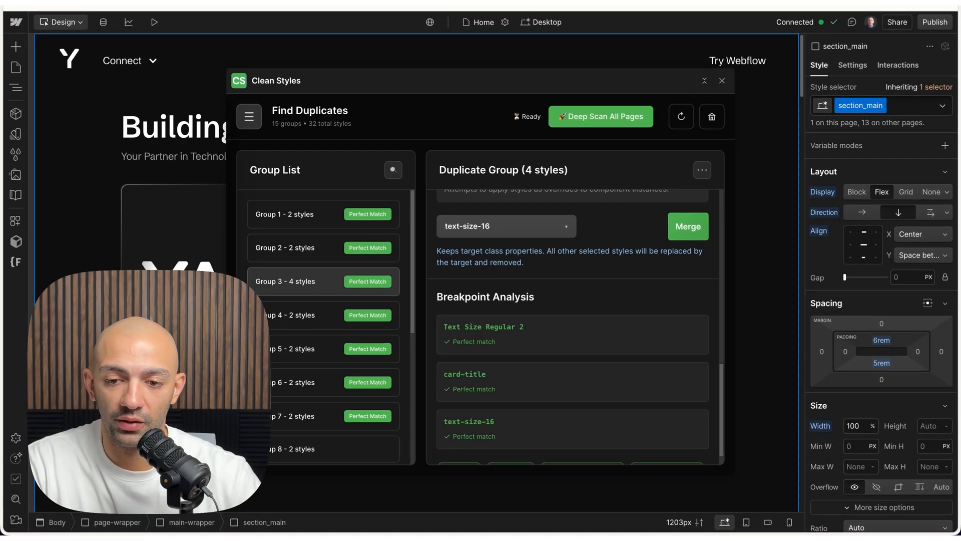
scroll("down", 3)
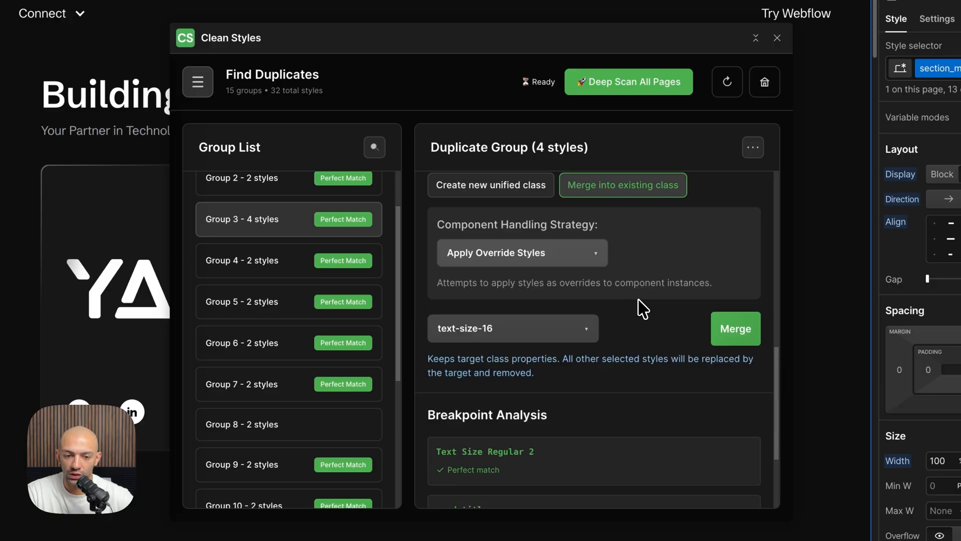
left_click(735, 328)
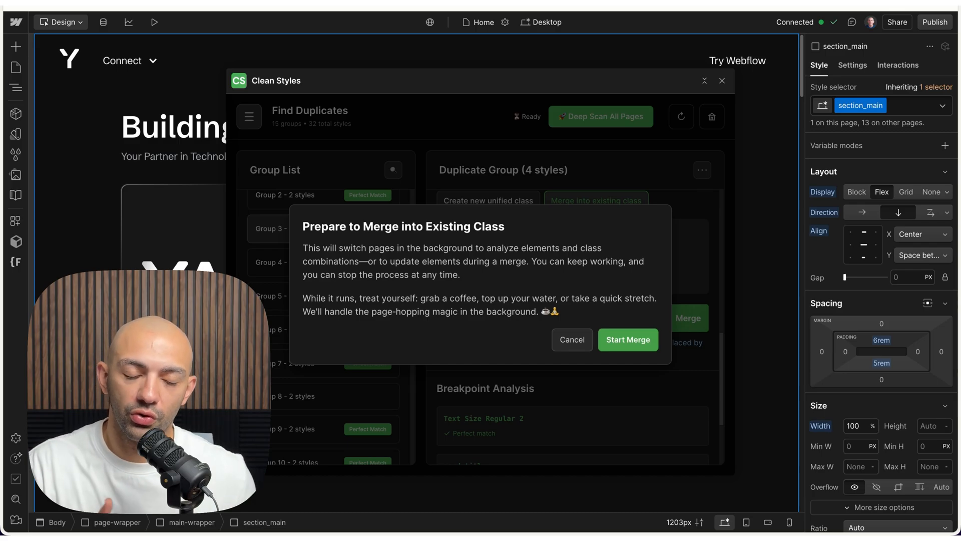
Start the merge of Group 3 into text-size-16 across all pages.
left_click(628, 339)
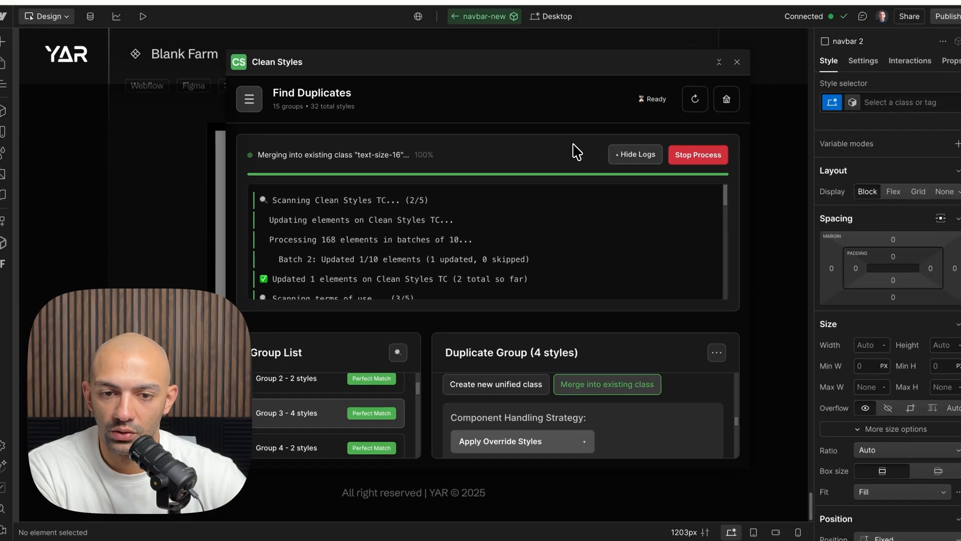
Dismiss the finished merge logs and show Webflow's Style Selectors list.
left_click(635, 154)
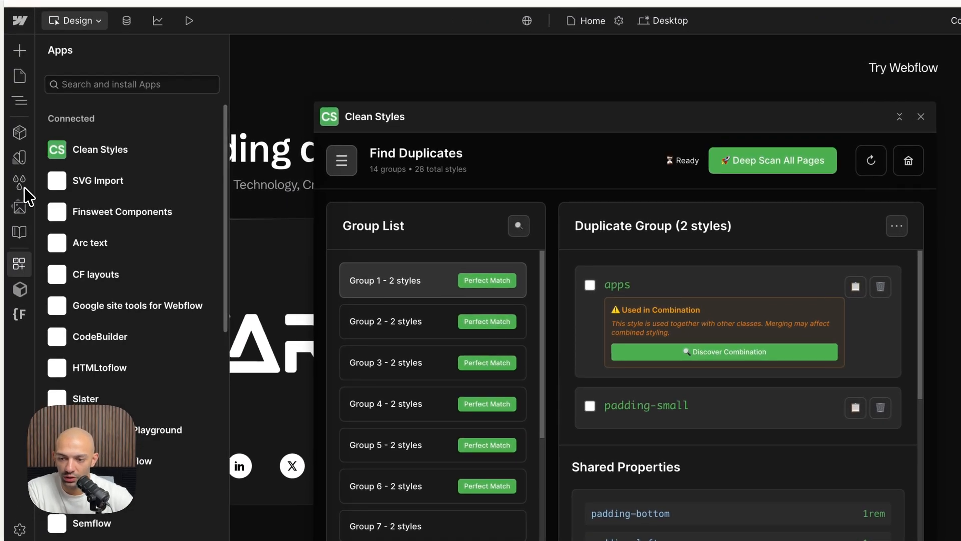
left_click(19, 181)
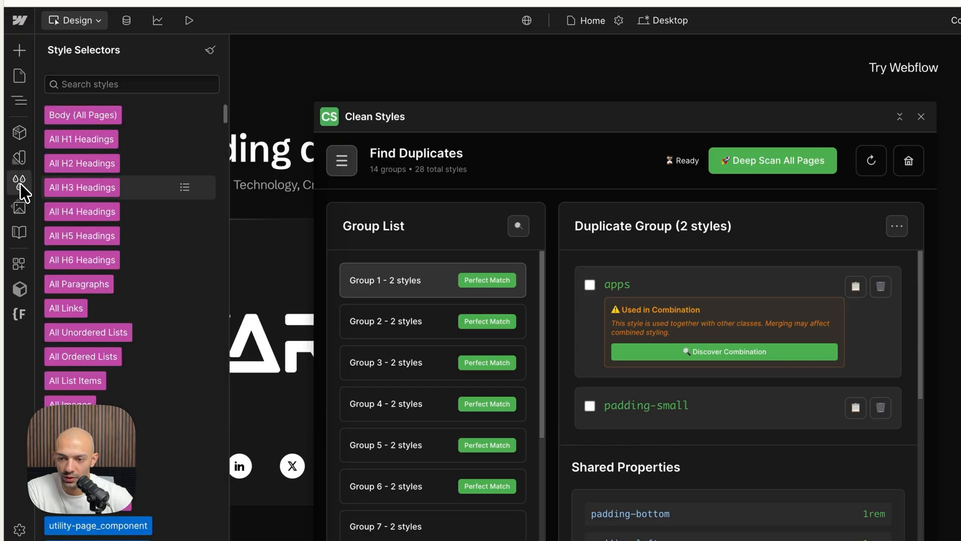
Search the style selectors for text-size-16 and view the elements and pages using it.
left_click(132, 84)
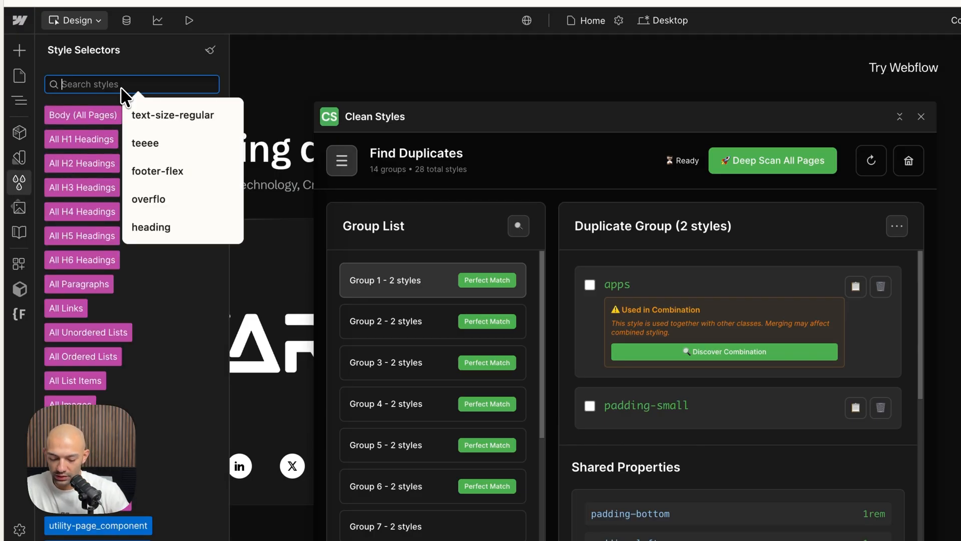
type("text size regu")
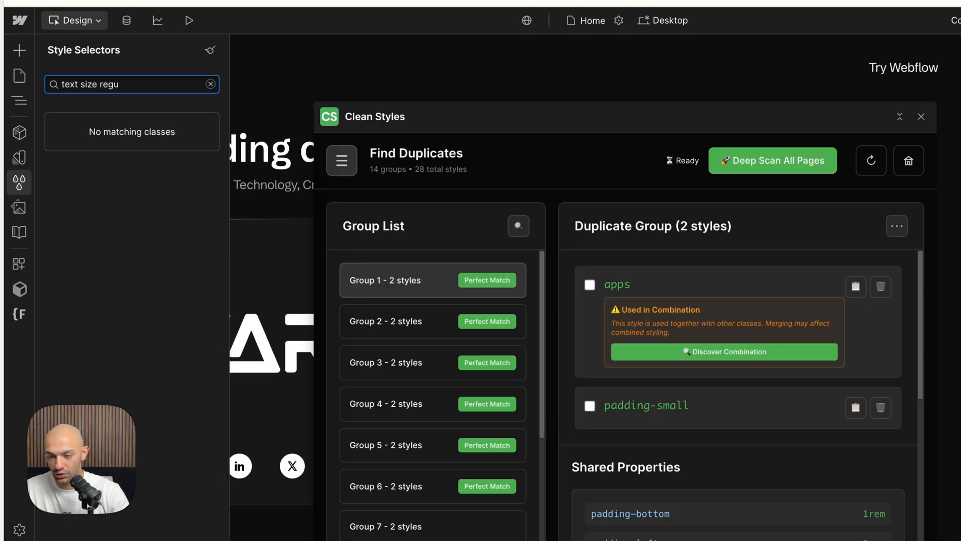
type("text-")
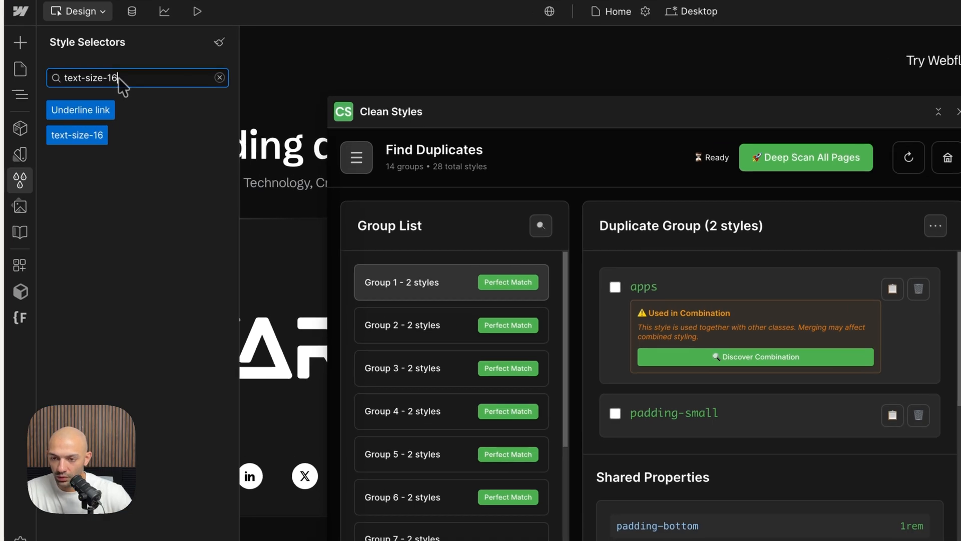
left_click(223, 124)
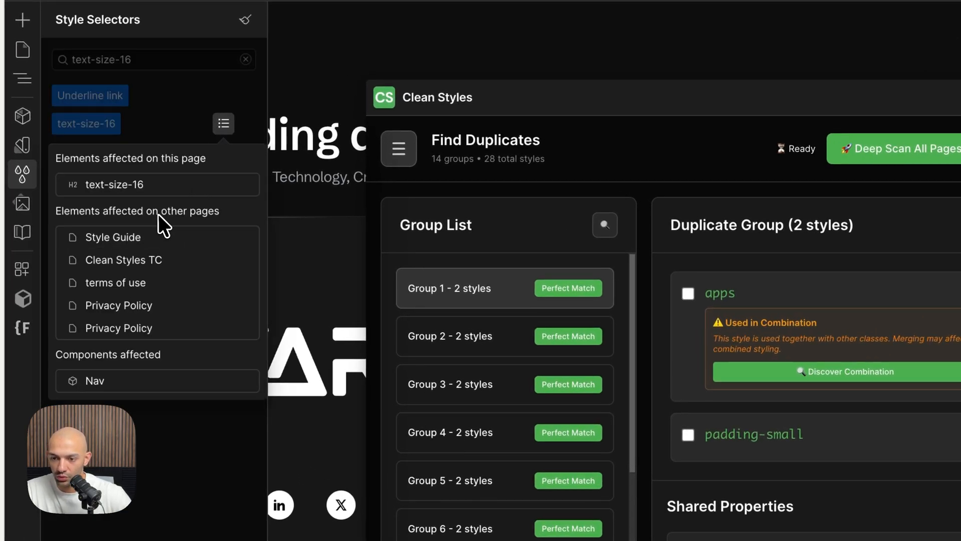
mouse_move(69, 393)
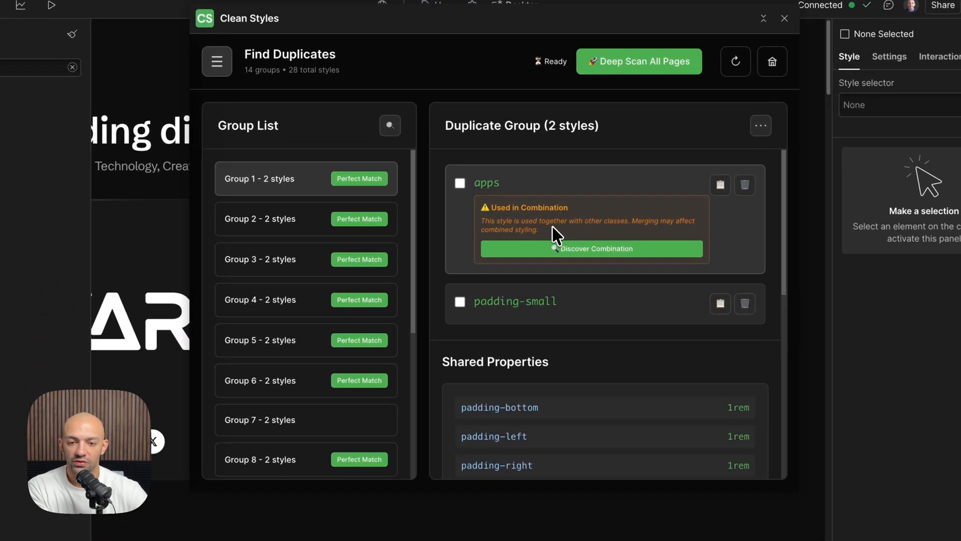
Deep-scan all pages for class combinations, revealing apps combined with card-content-bordered.
left_click(592, 248)
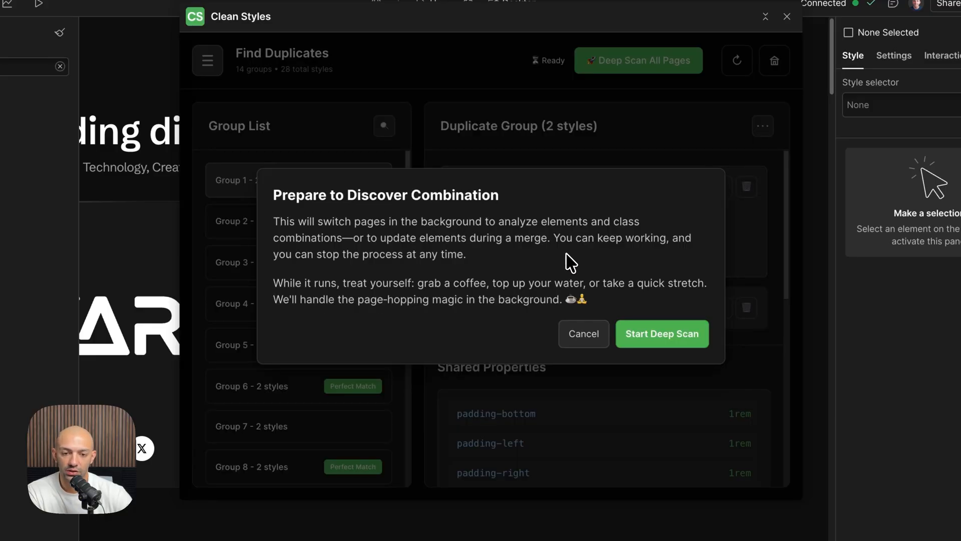
left_click(583, 333)
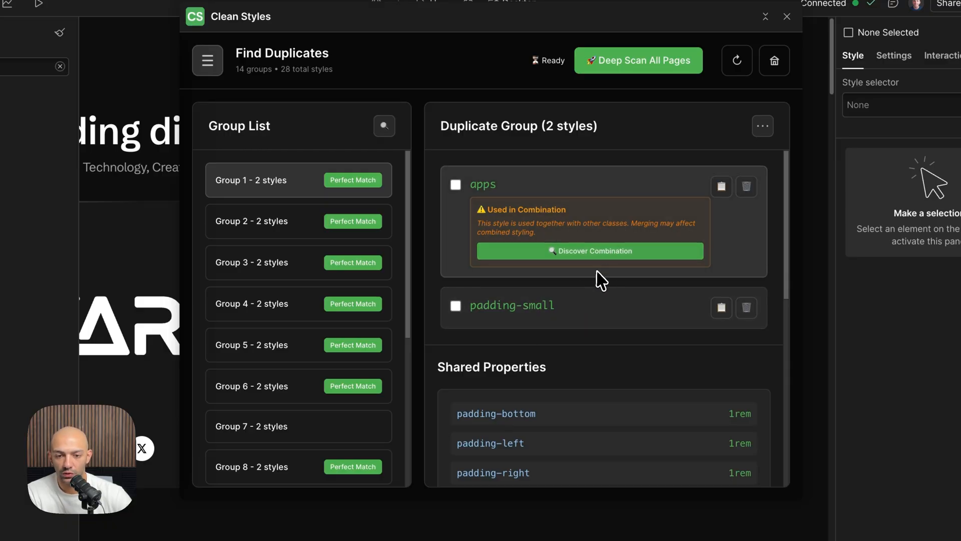
left_click(590, 250)
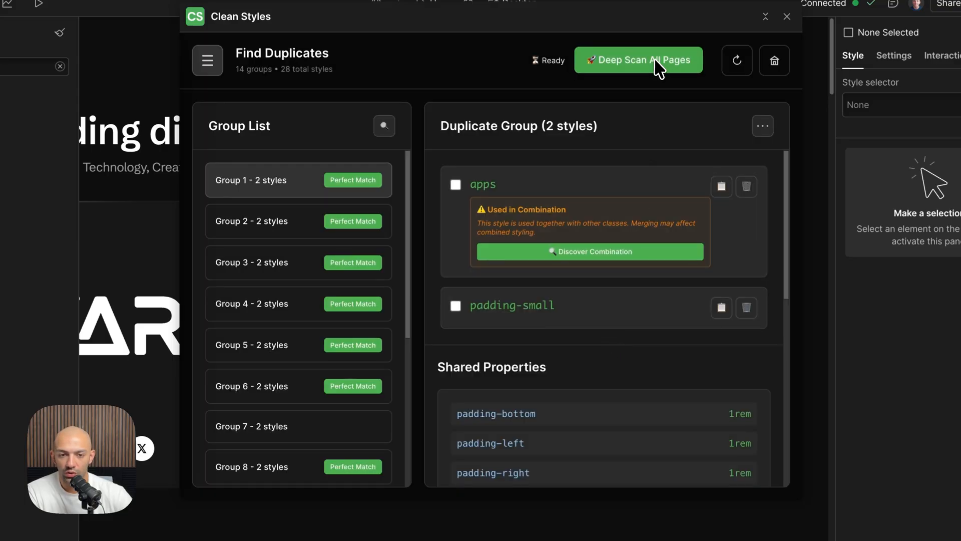
left_click(639, 60)
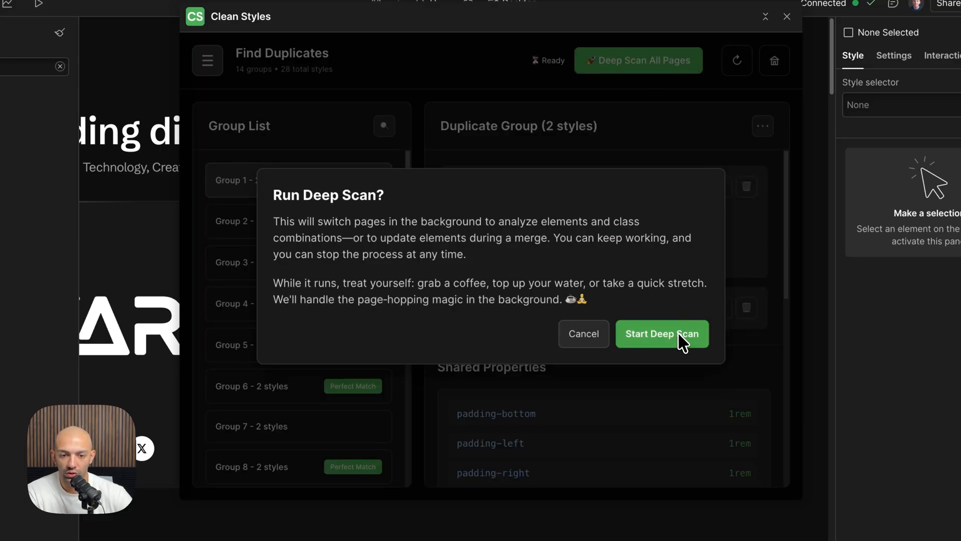
left_click(663, 335)
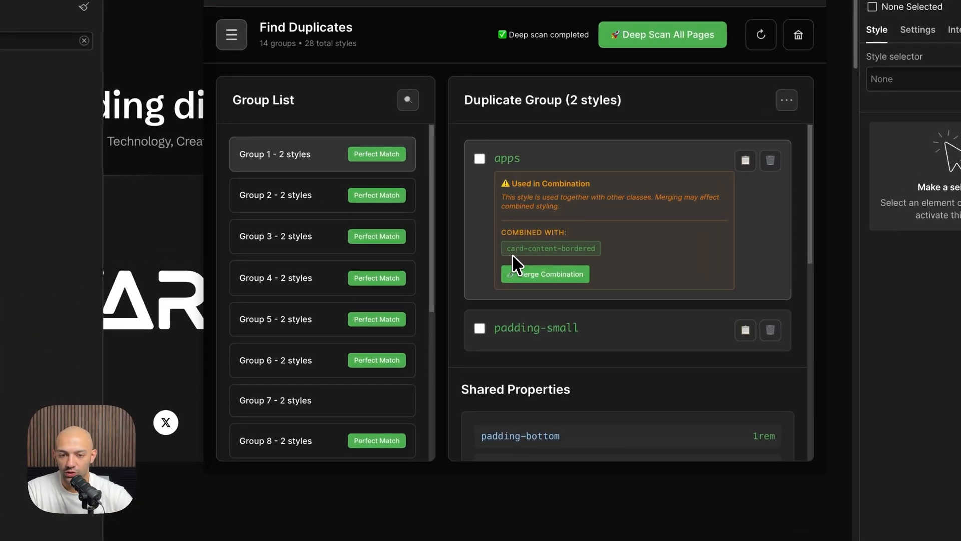
mouse_move(606, 264)
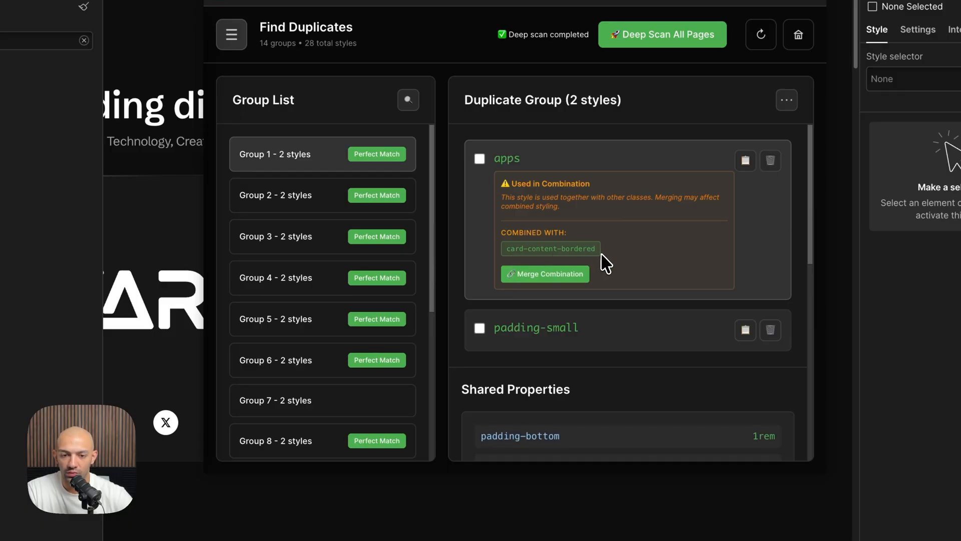
mouse_move(531, 241)
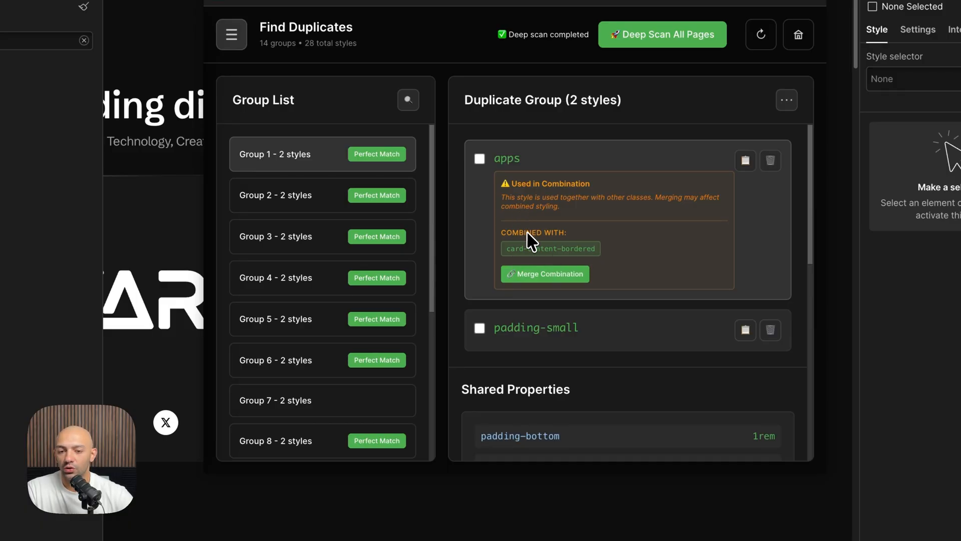
left_click(479, 158)
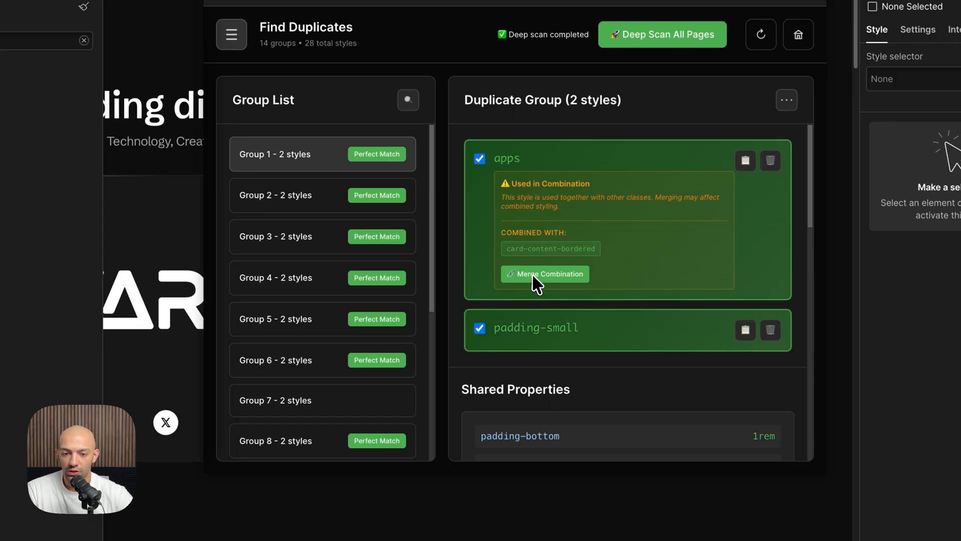
mouse_move(546, 260)
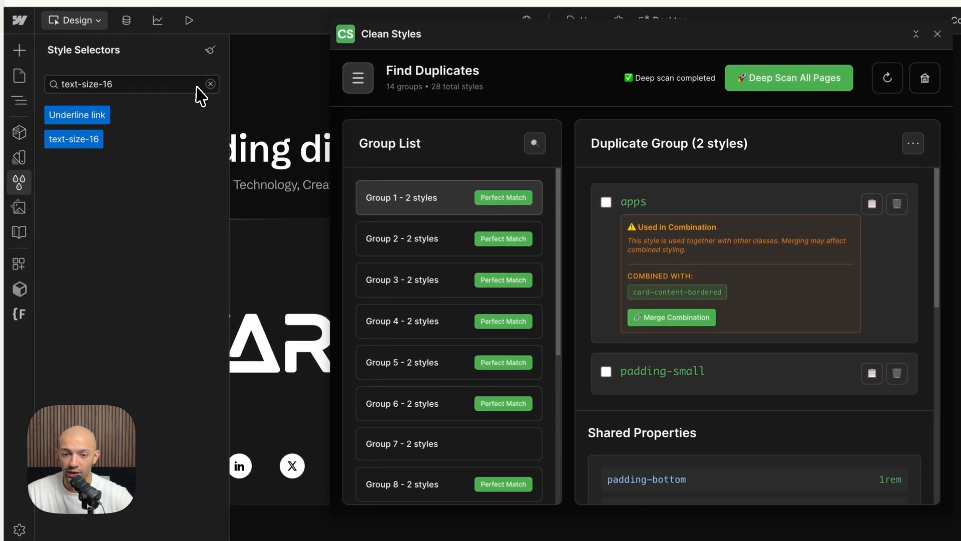
Clear the style selector search before switching Clean Styles to Bulk Rename.
double_click(90, 85)
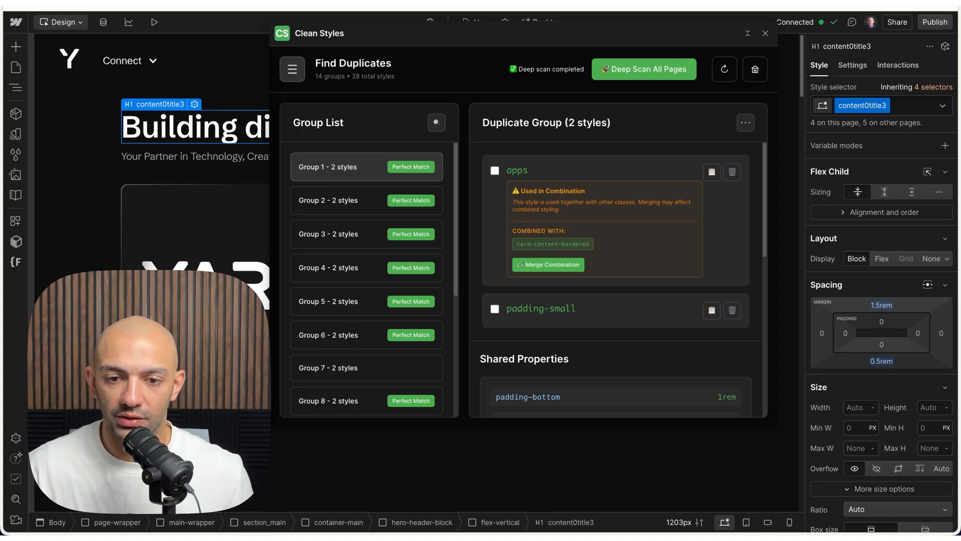
mouse_move(592, 27)
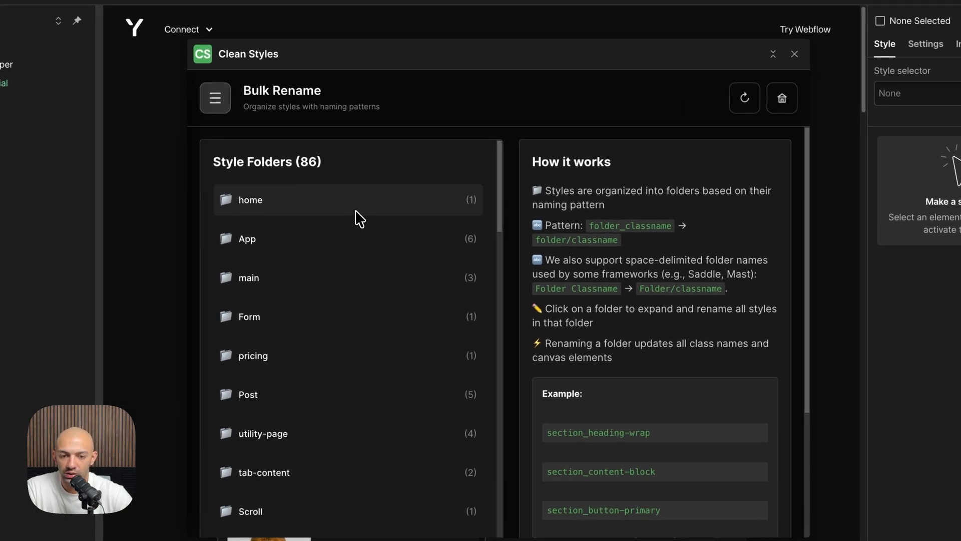
mouse_move(494, 178)
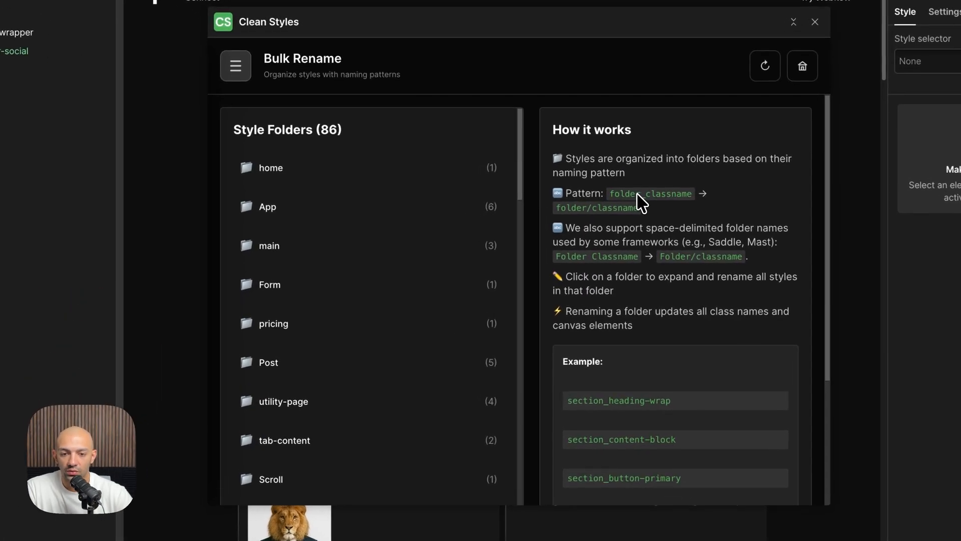
mouse_move(351, 244)
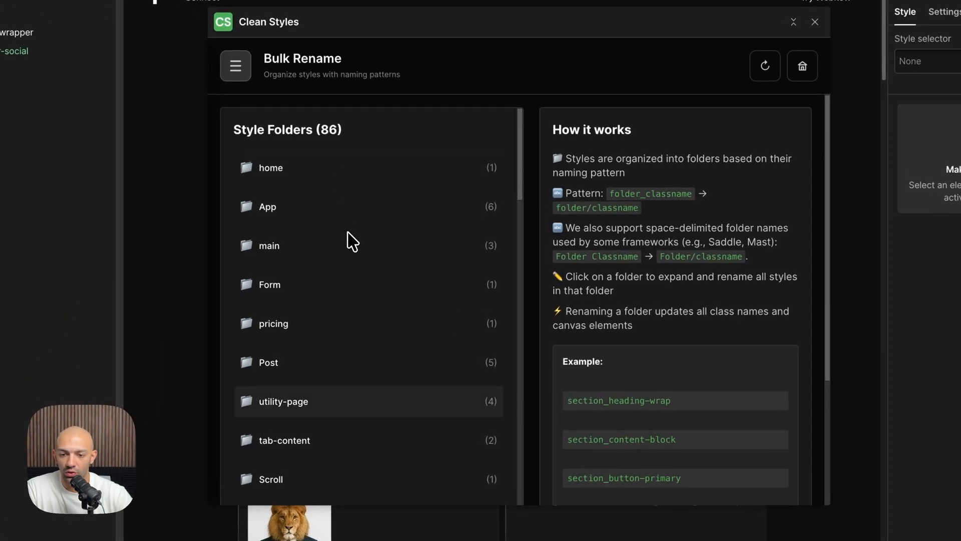
Expand the utility-page folder to reveal its four styles and rename field.
left_click(282, 401)
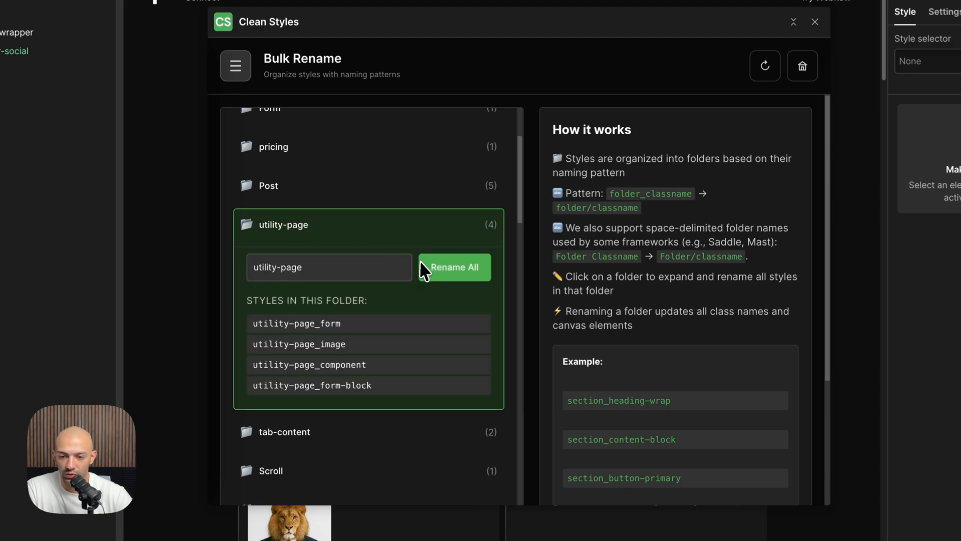
mouse_move(329, 304)
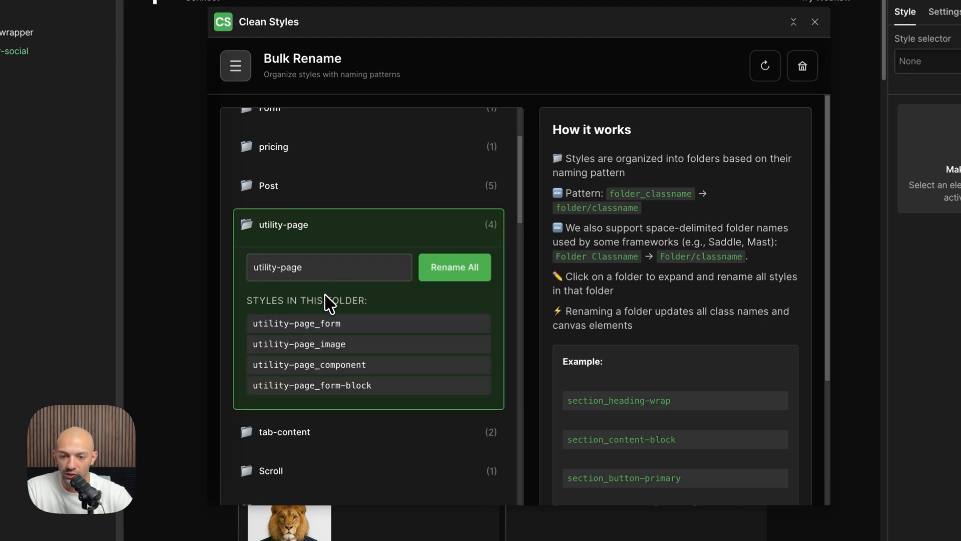
mouse_move(334, 327)
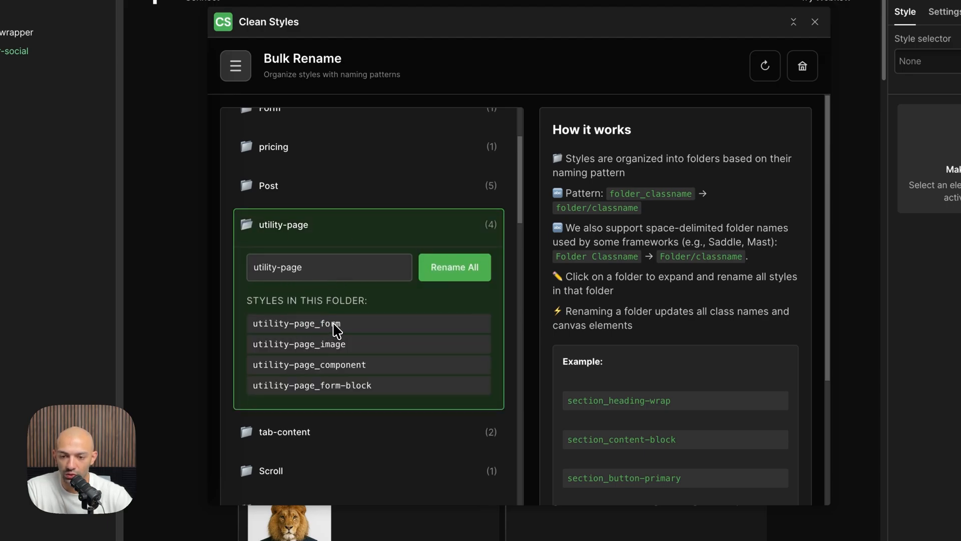
mouse_move(323, 387)
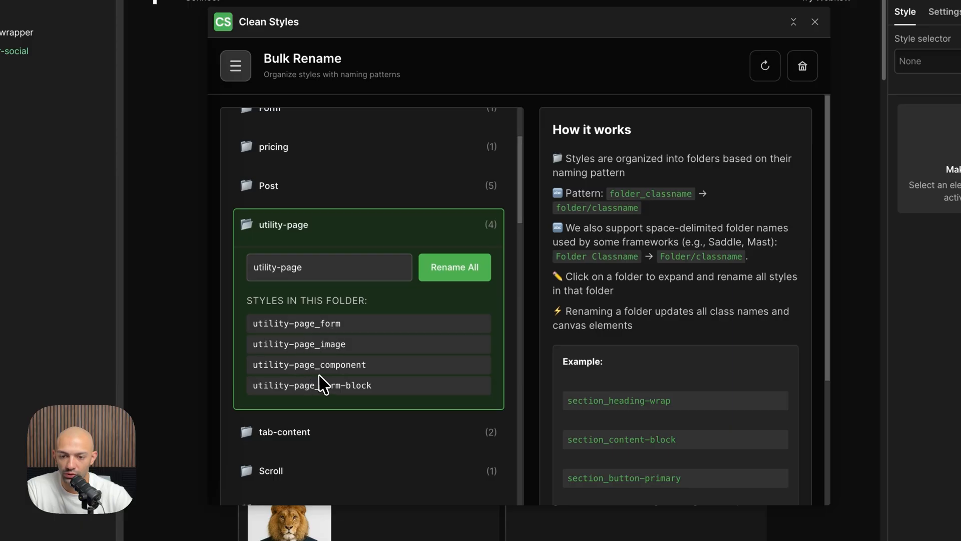
mouse_move(342, 276)
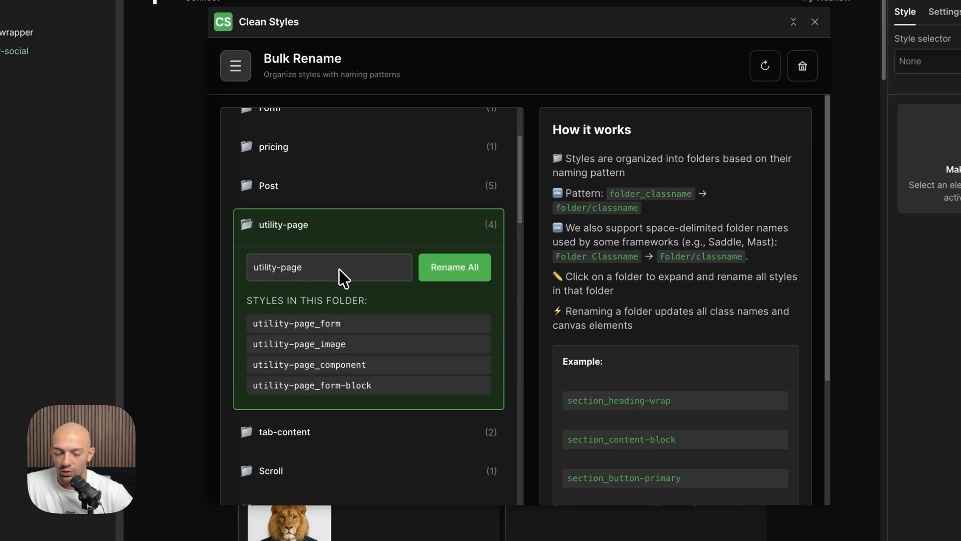
Rename the utility-page folder to 'up' and apply it to all four styles.
double_click(278, 267)
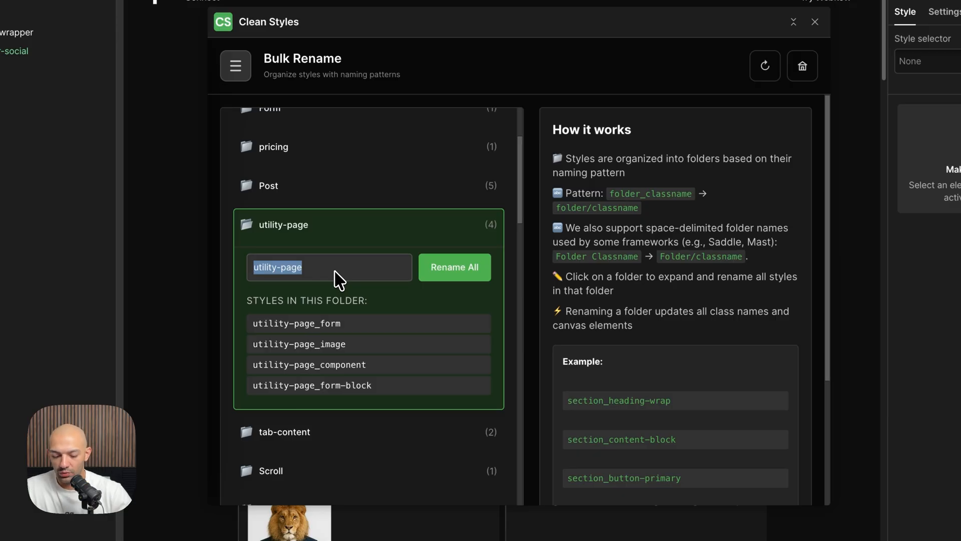
type("up")
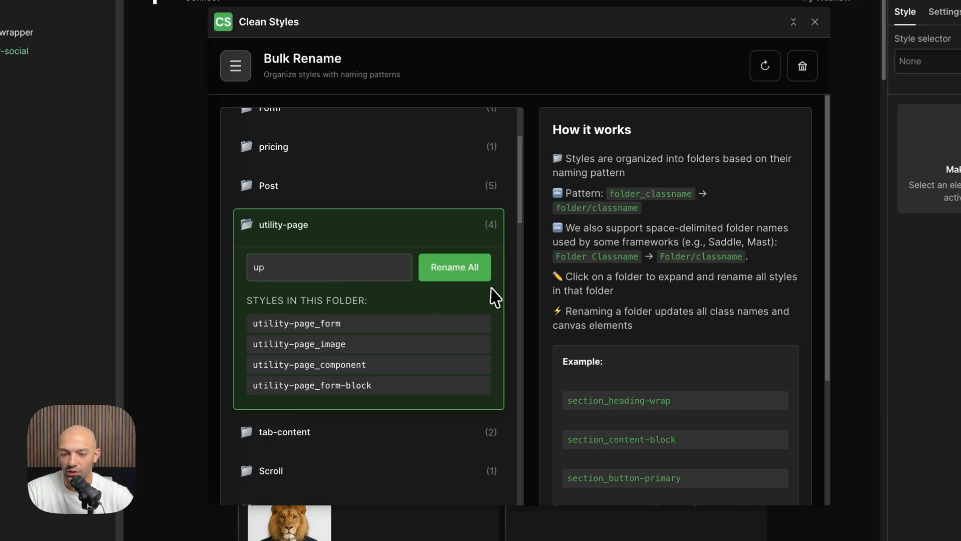
mouse_move(272, 319)
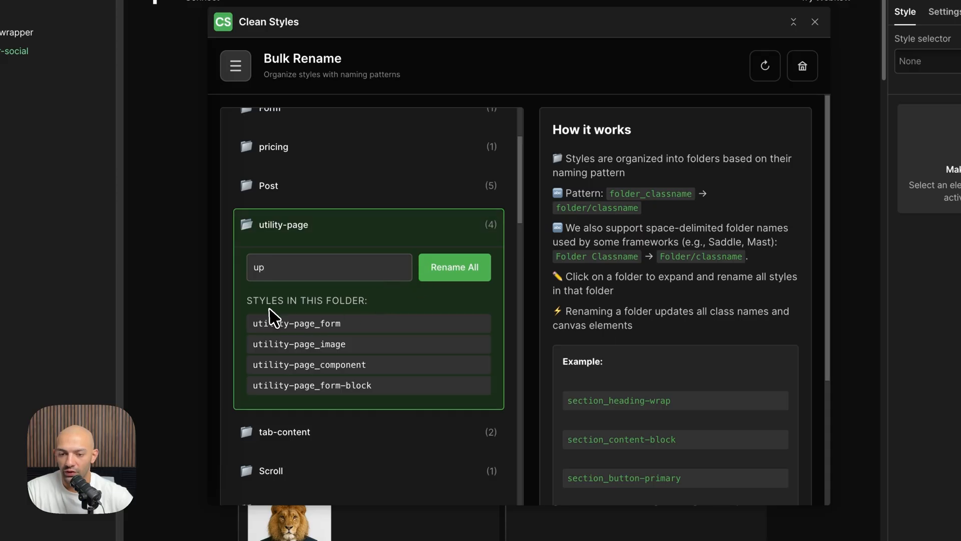
mouse_move(276, 334)
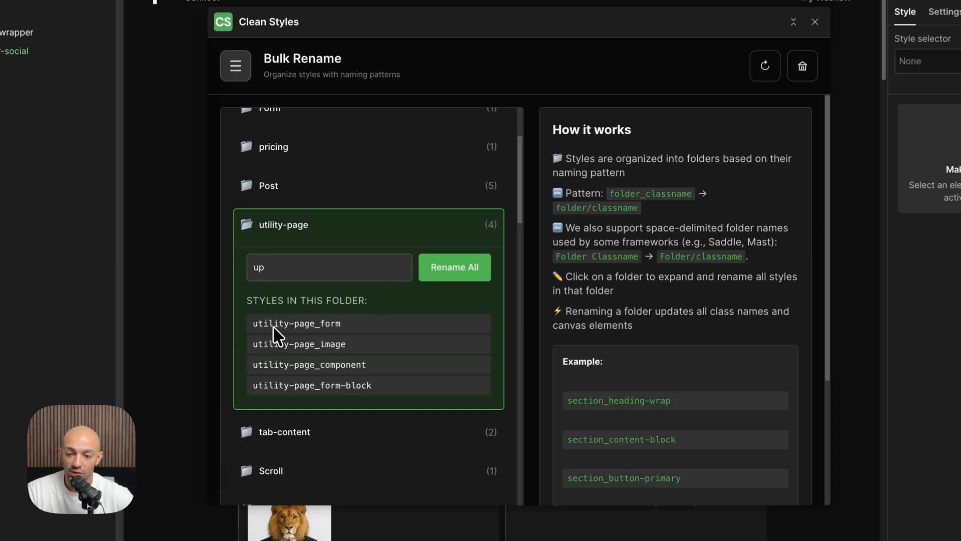
mouse_move(275, 389)
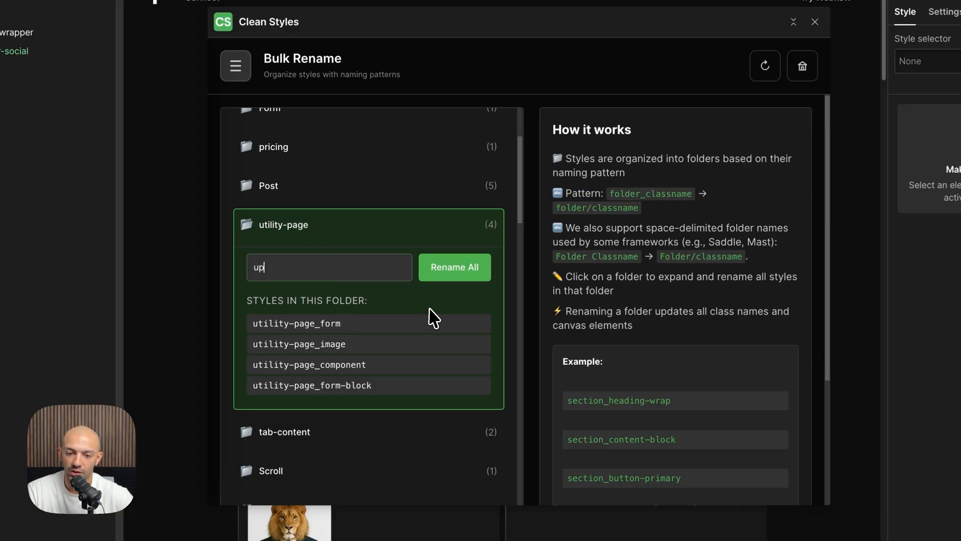
left_click(455, 267)
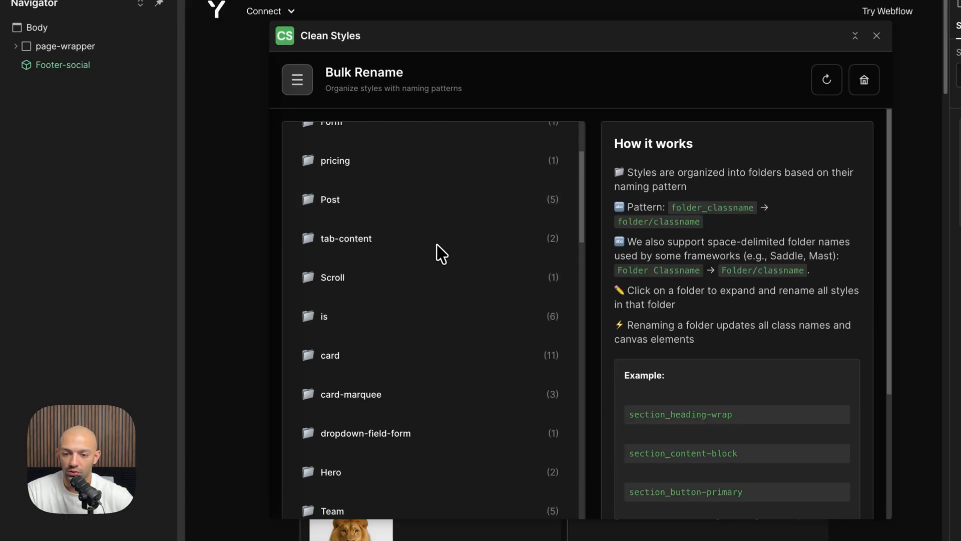
Search style selectors for 'up' then 'util' to confirm the renamed up_ classes.
scroll("down", 3)
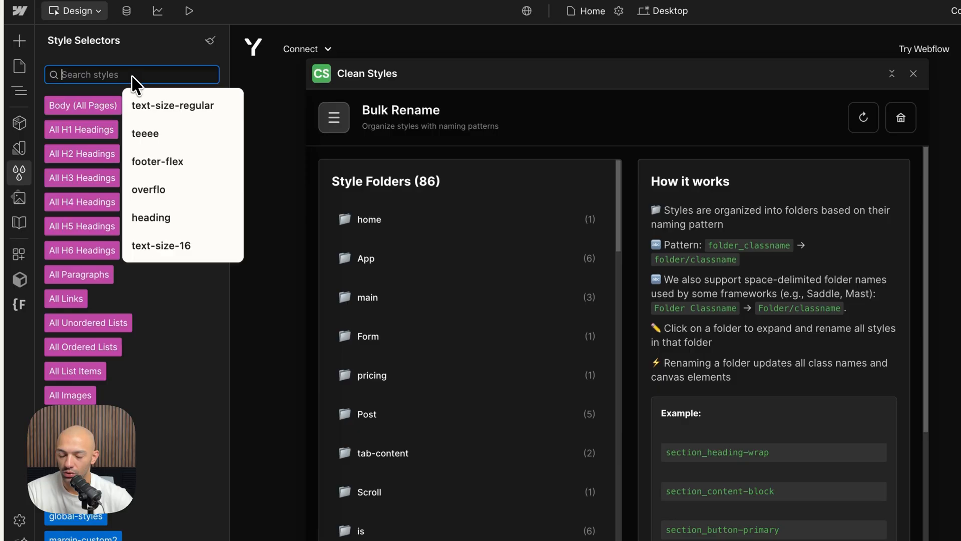
type("up")
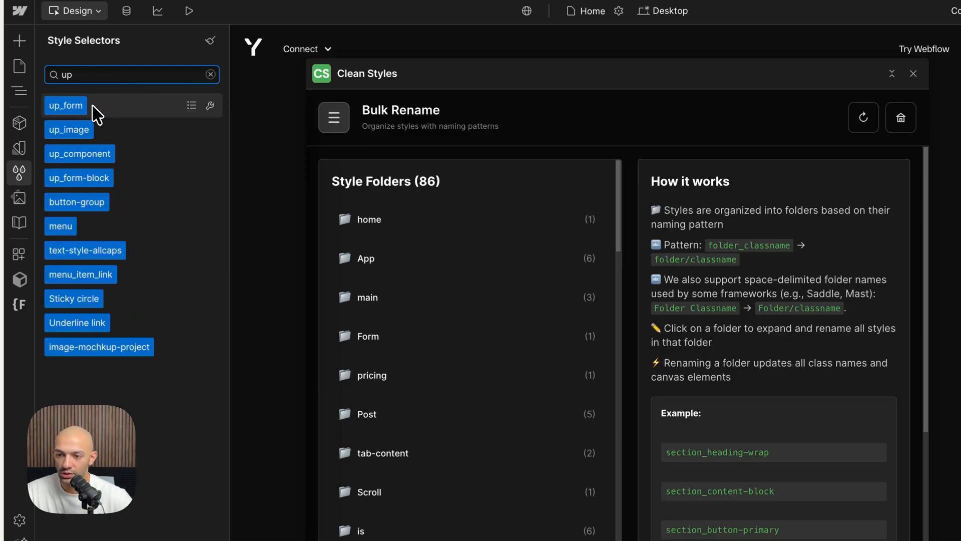
mouse_move(98, 159)
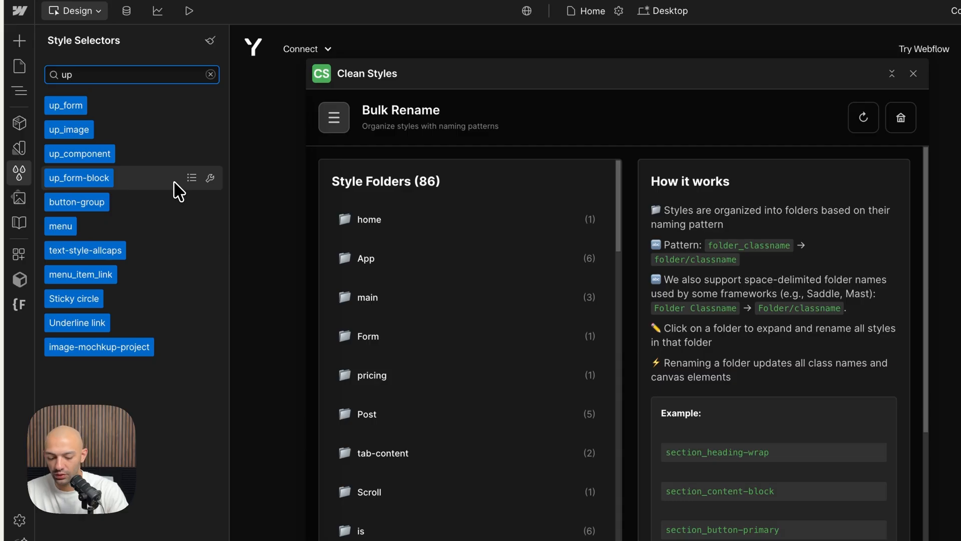
type("util")
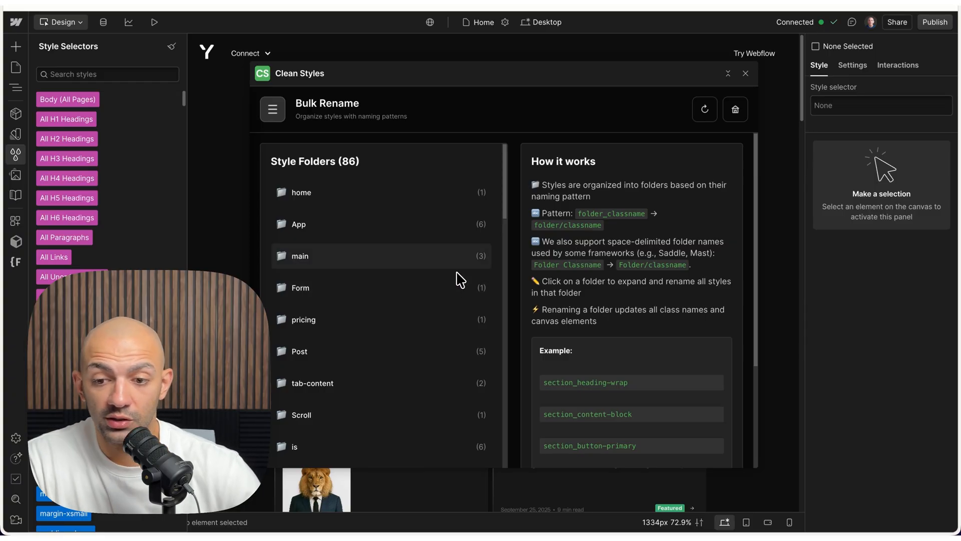
Expand the Form folder to reveal its single Form Block style.
scroll("down", 3)
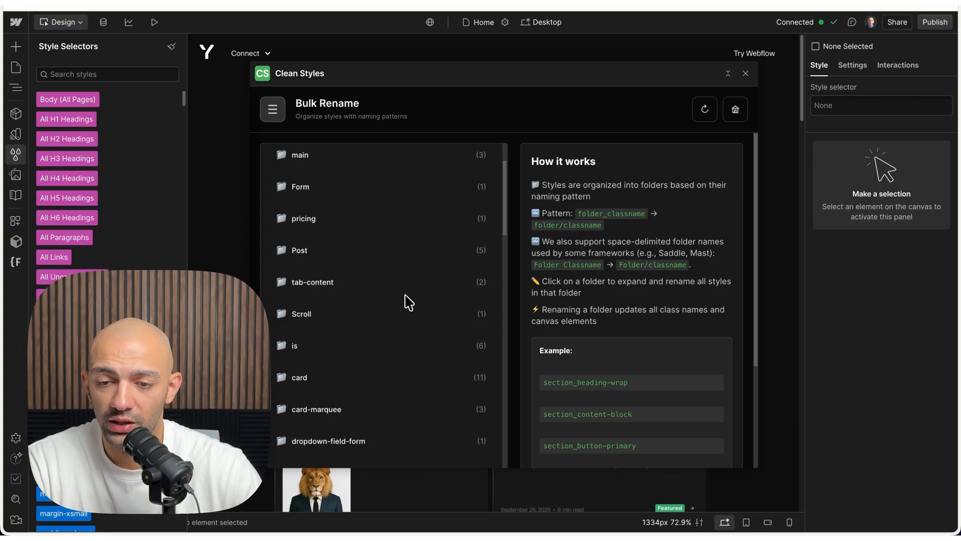
left_click(300, 186)
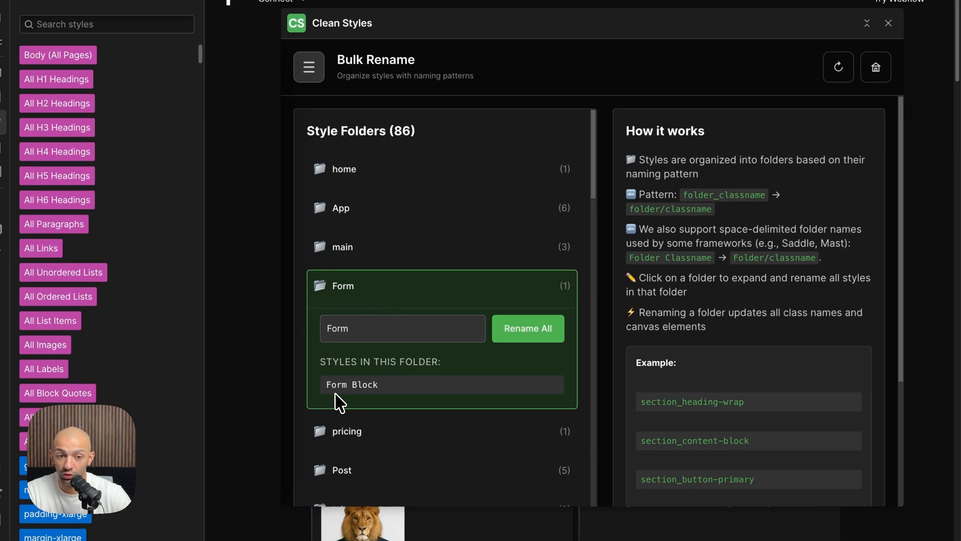
mouse_move(386, 352)
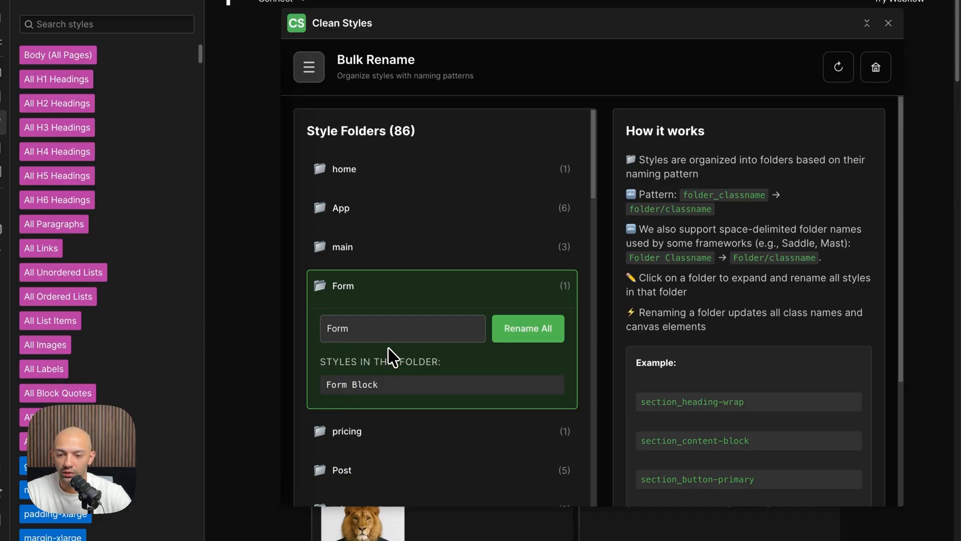
mouse_move(430, 327)
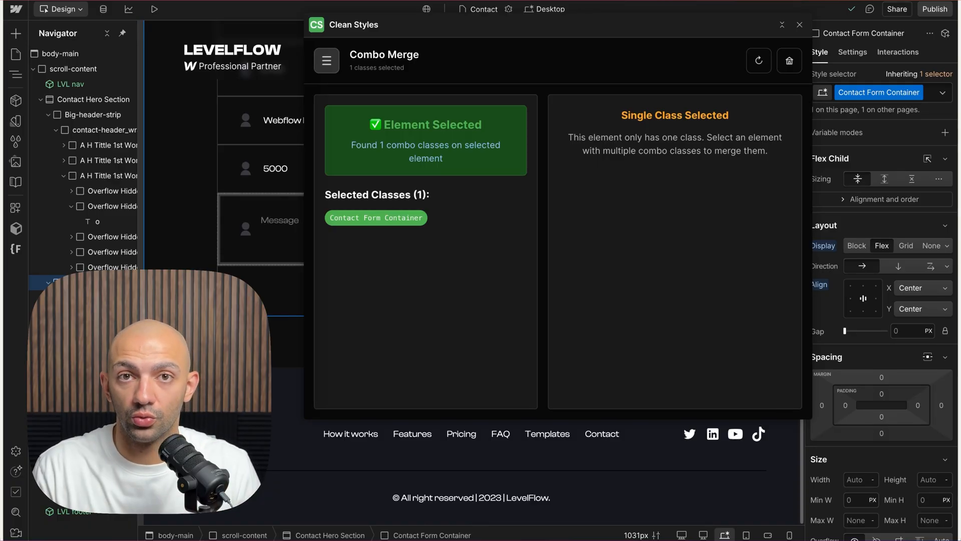
Select the form field carrying the new-form and A H Company Block combo classes.
left_click(74, 68)
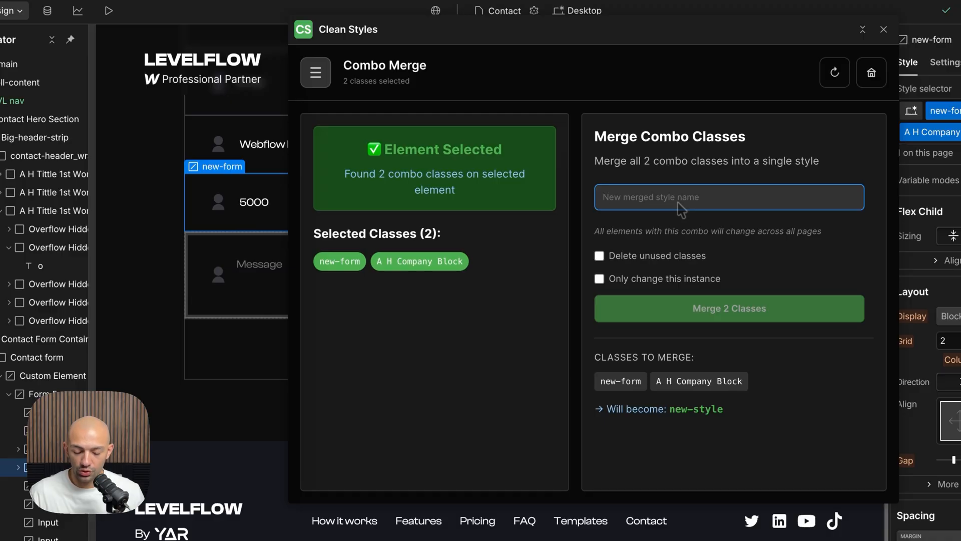
Name the merged style 'form-input-new' and start merging the two combo classes.
left_click(729, 197)
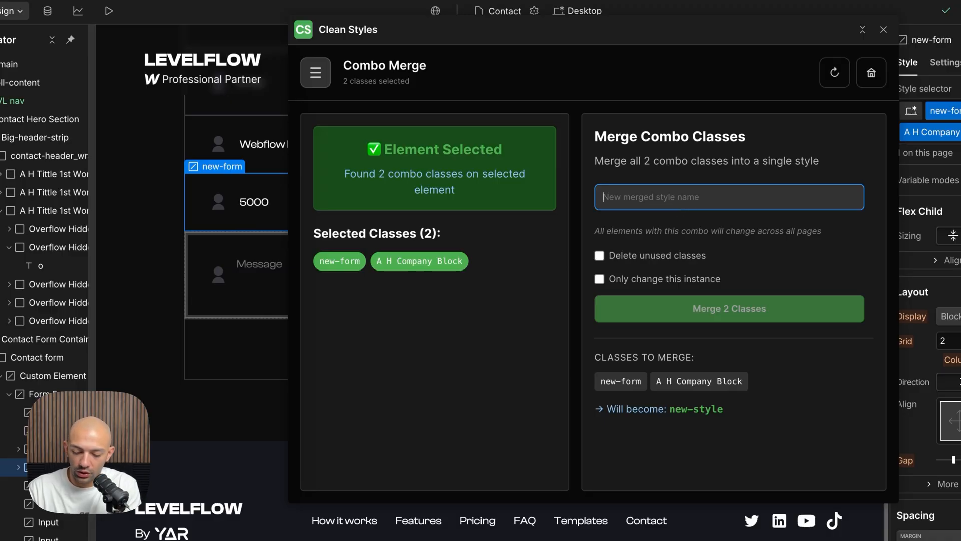
type("form-input-new")
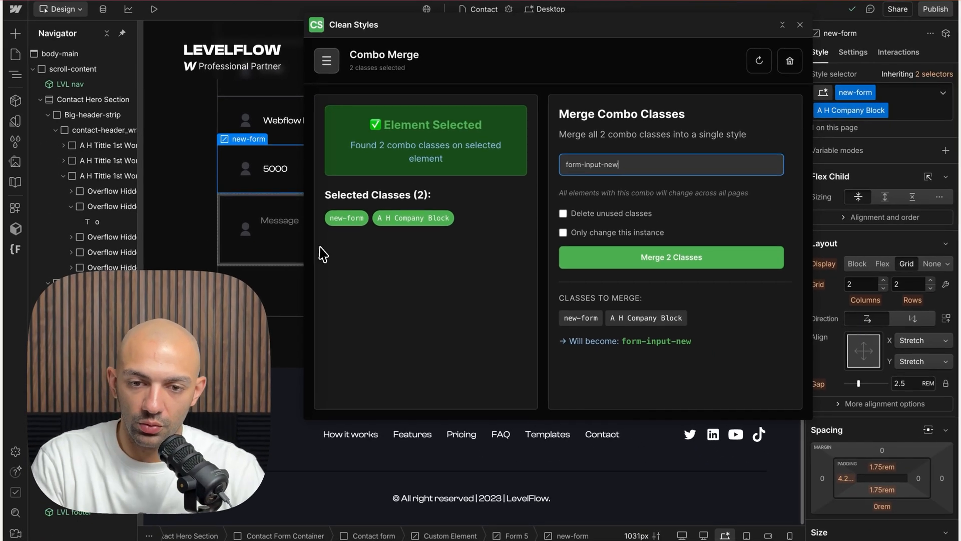
left_click(671, 256)
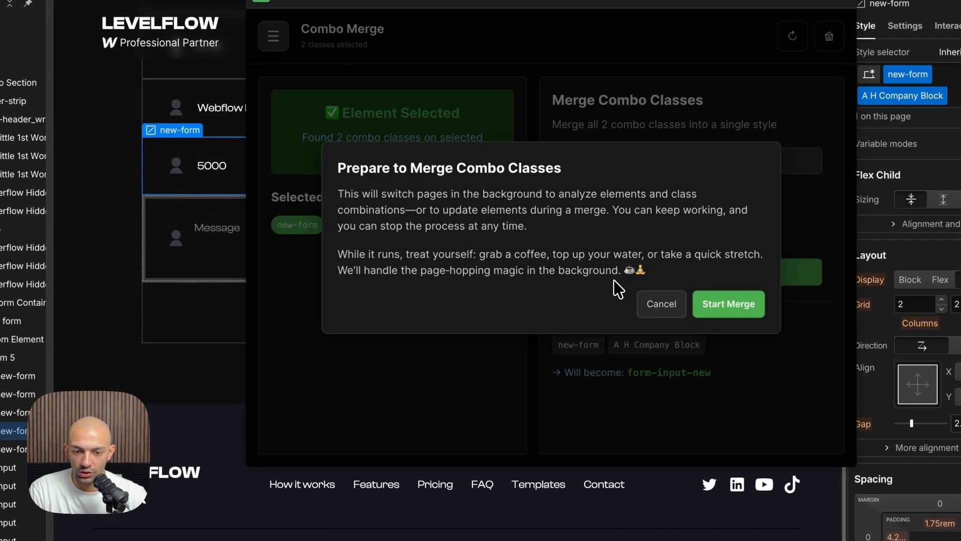
left_click(729, 305)
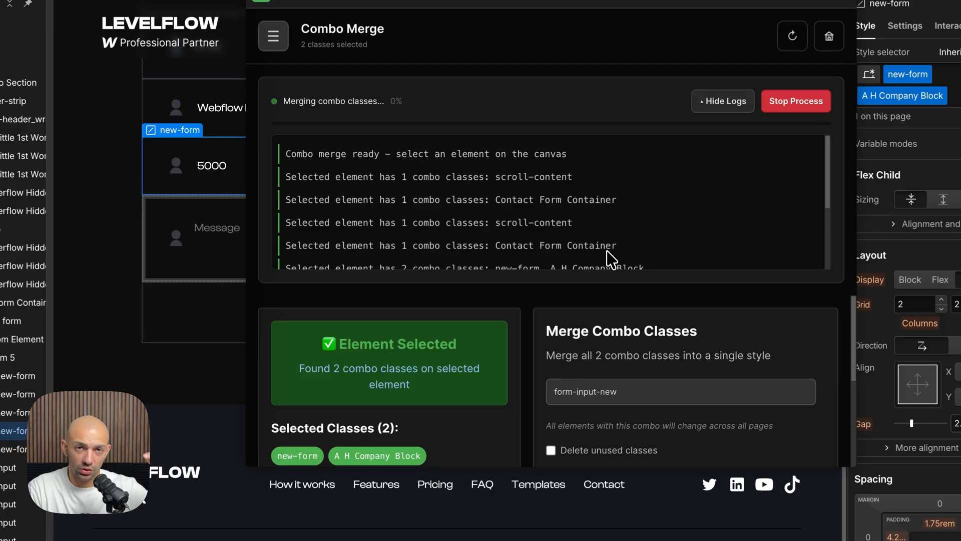